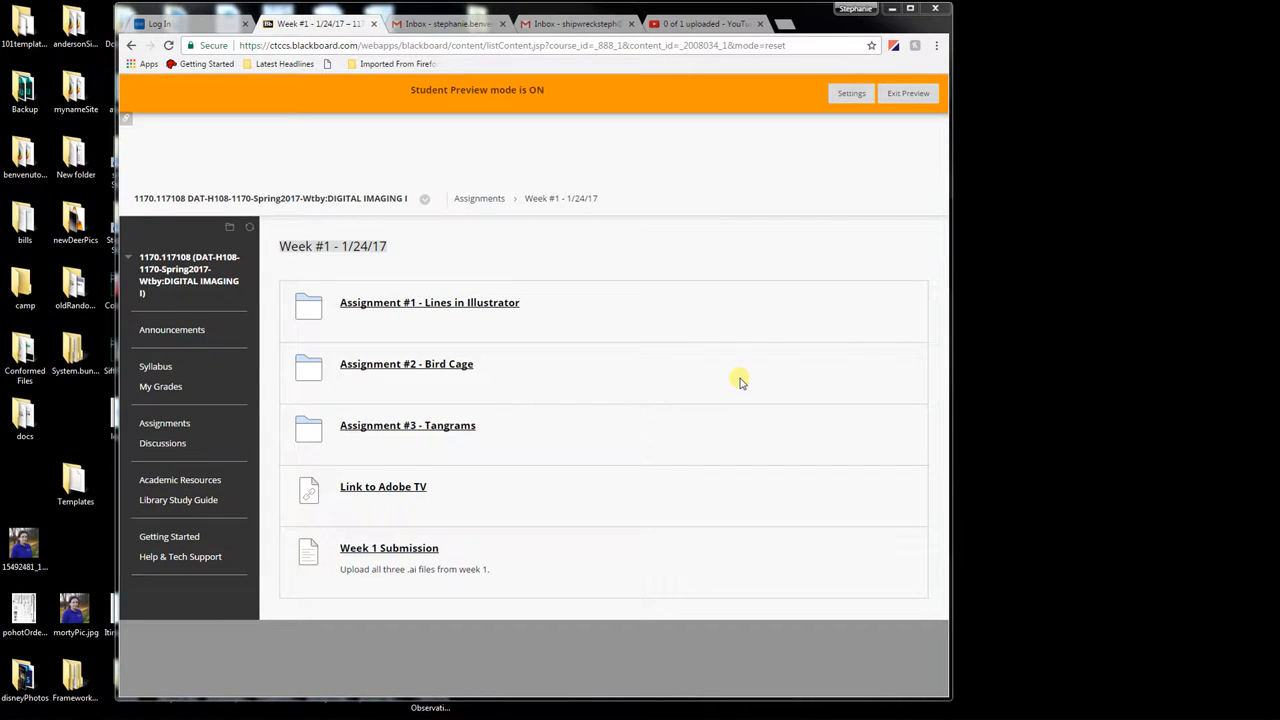
mouse_move(448, 431)
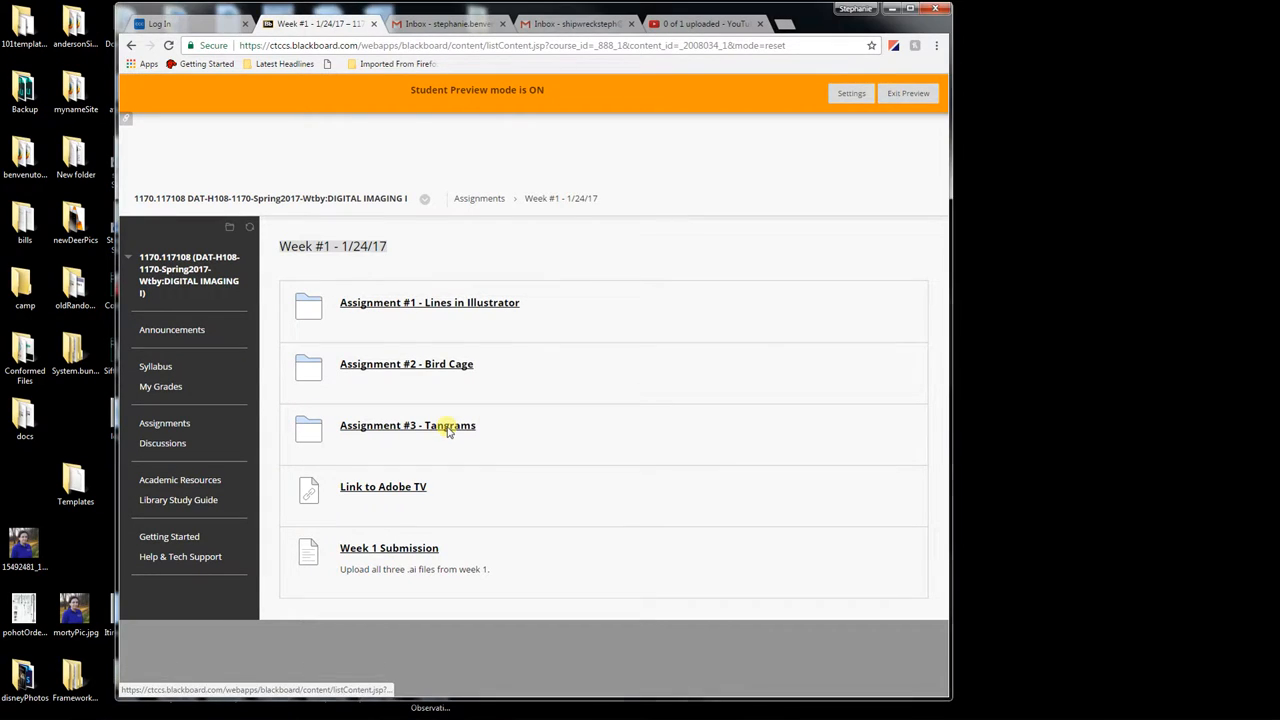
Open the 'Assignment #3 - Tangrams' folder in Blackboard and scroll down to the solutions image.
left_click(407, 425)
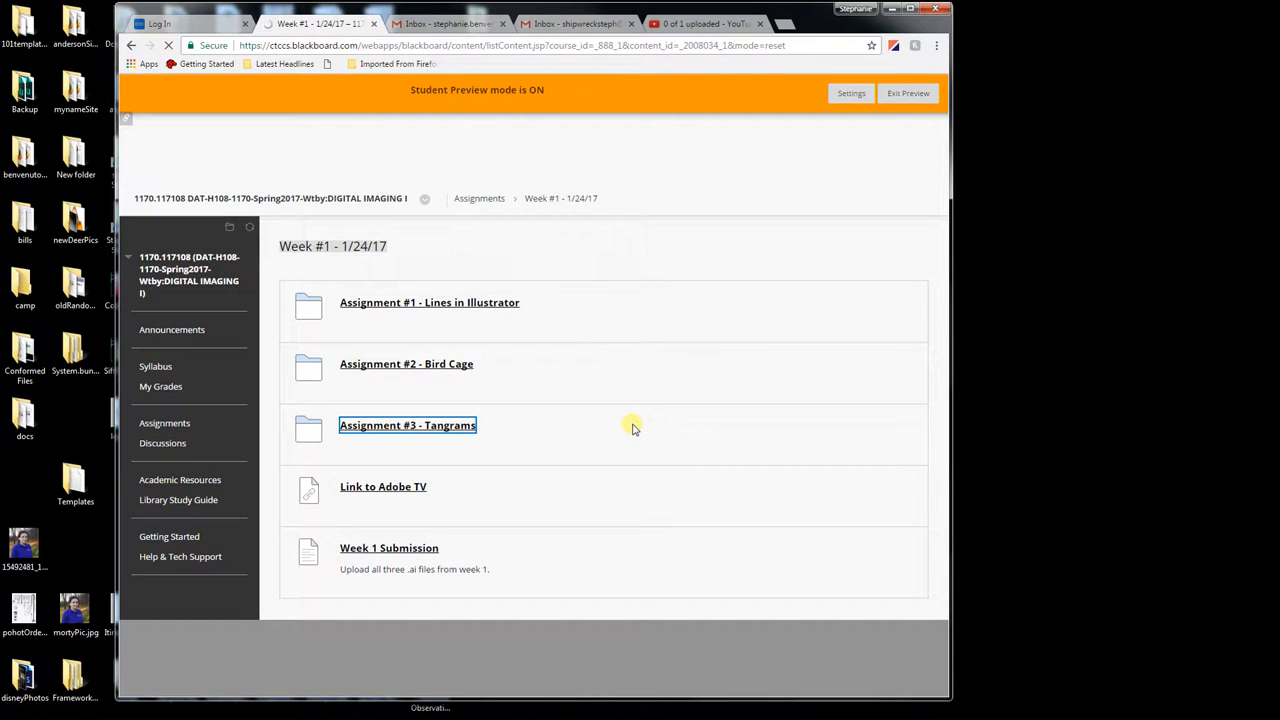
left_click(407, 425)
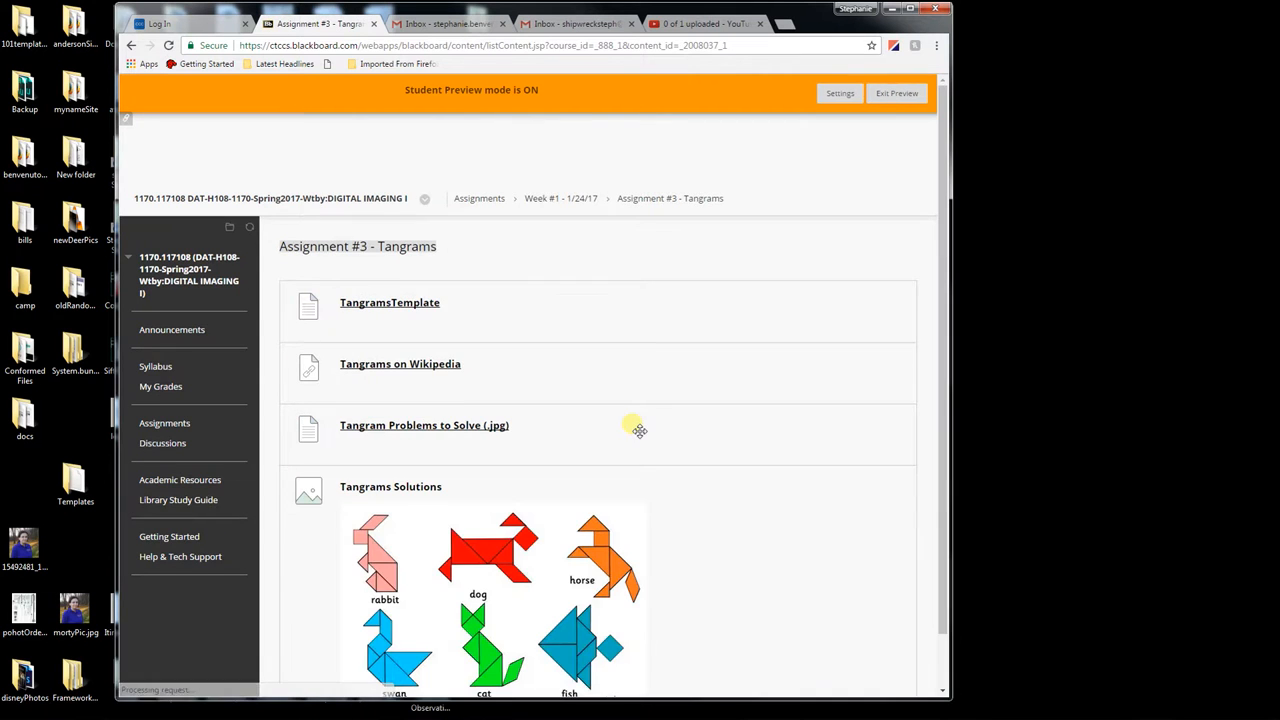
scroll("down", 3)
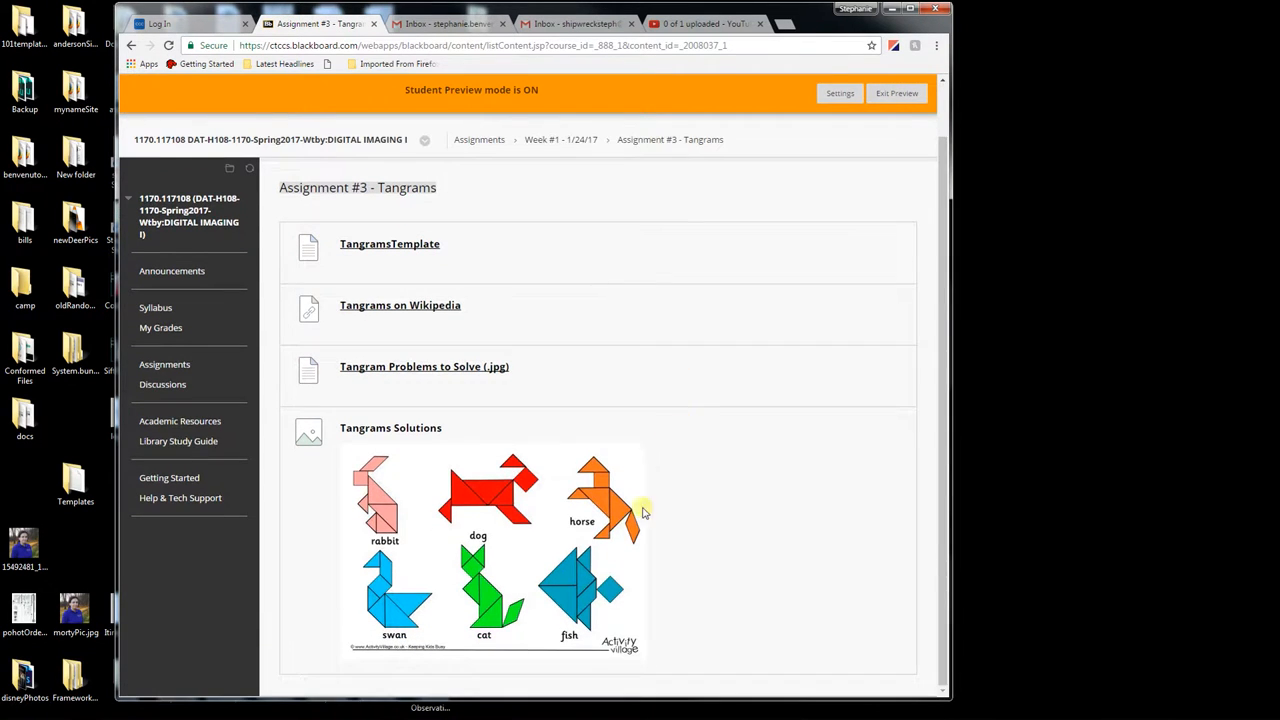
mouse_move(581, 585)
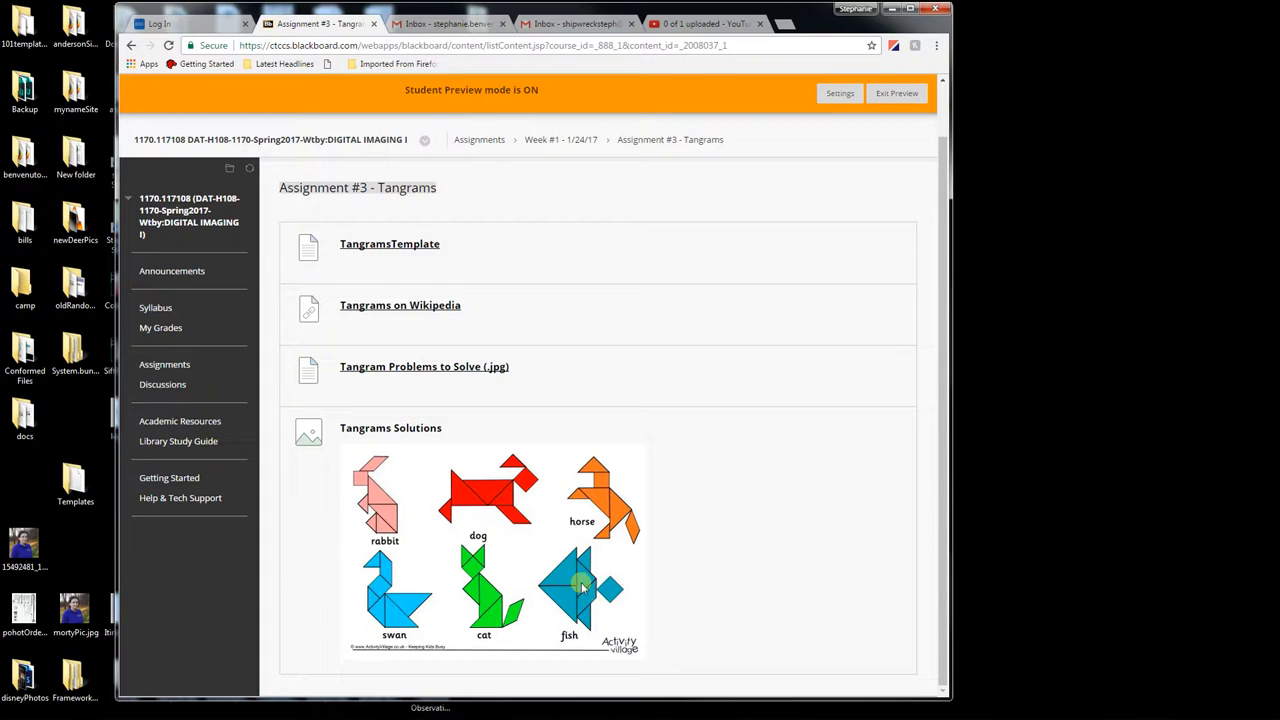
mouse_move(686, 592)
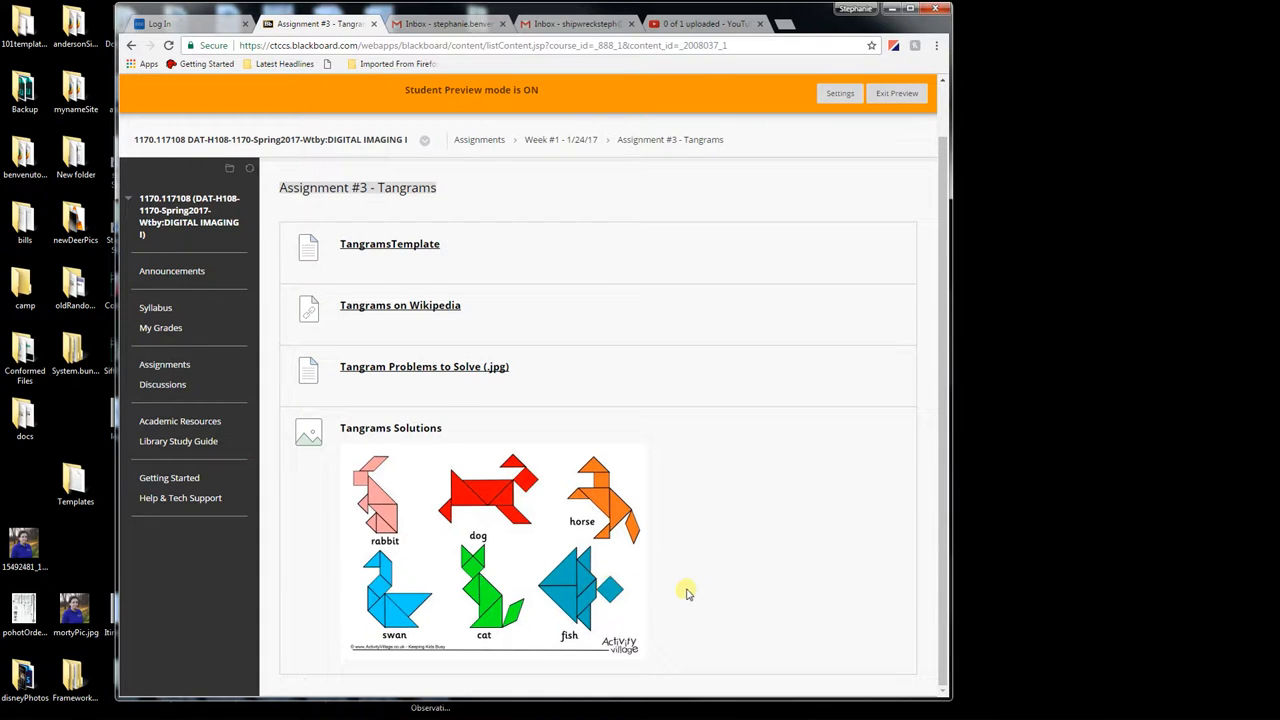
mouse_move(697, 571)
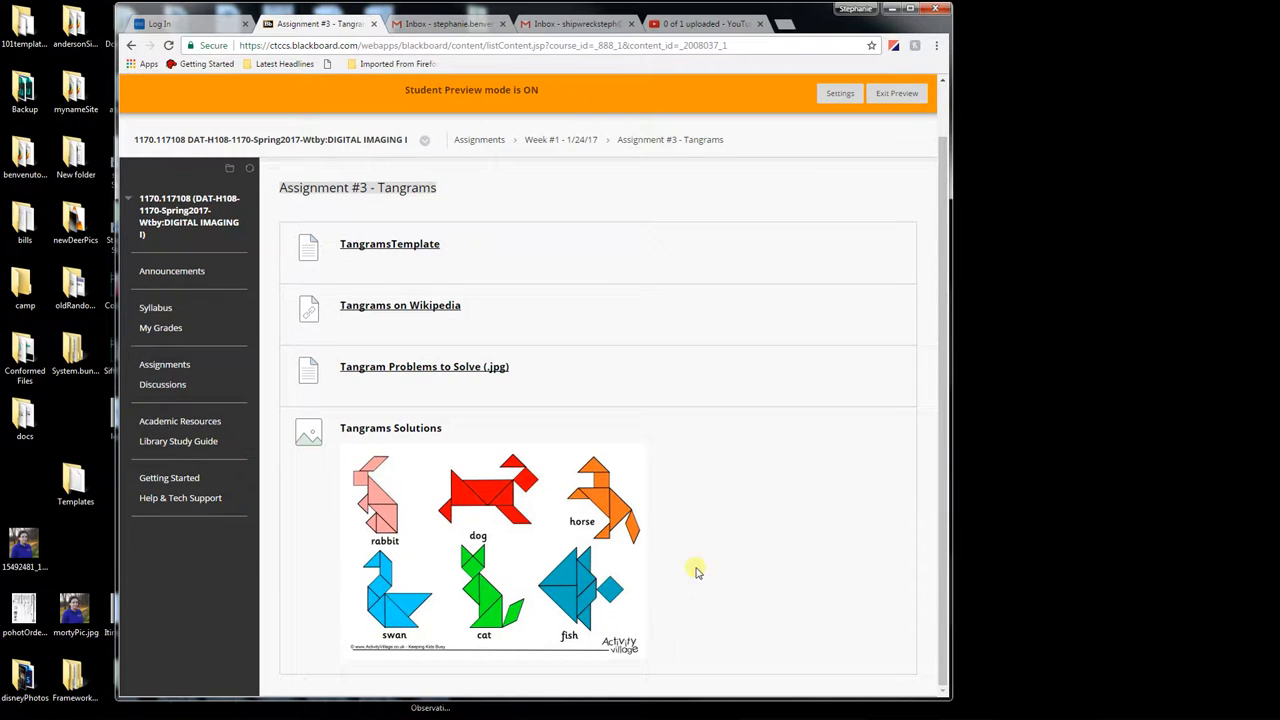
mouse_move(424, 558)
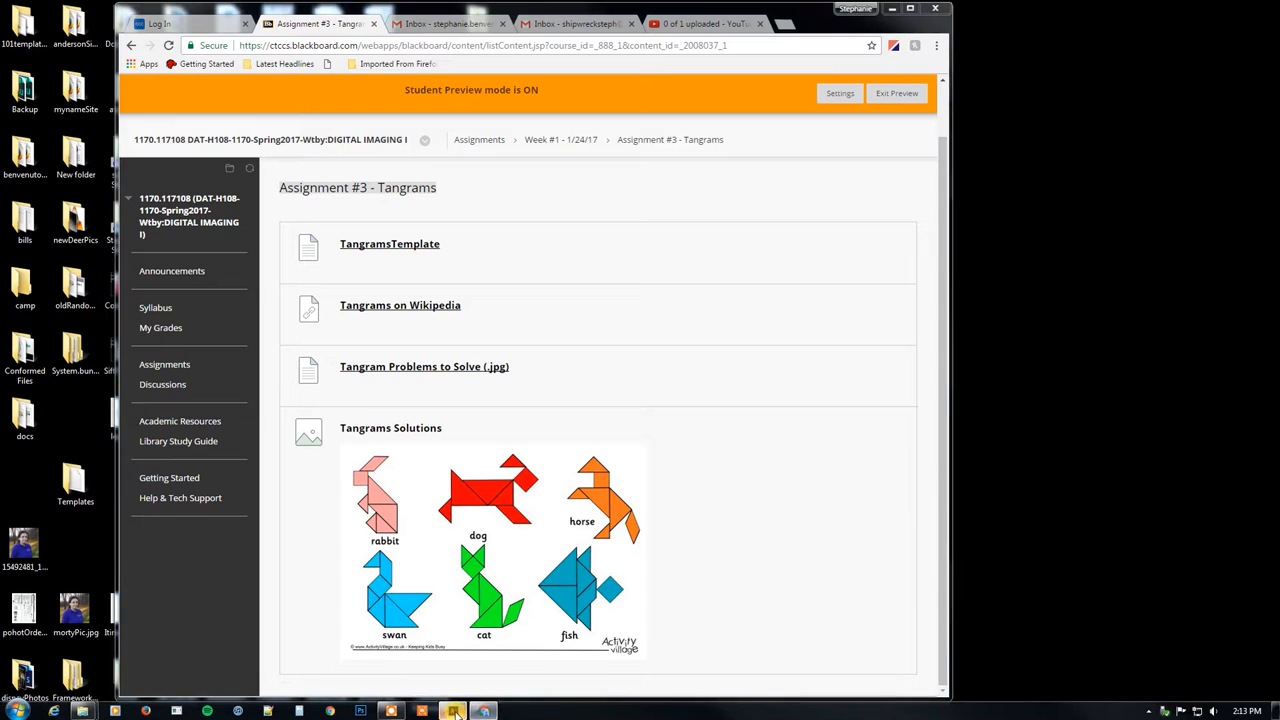
In the Illustrator Tangram template, hide the duckOld layer and select the originalPieces layer.
left_click(452, 708)
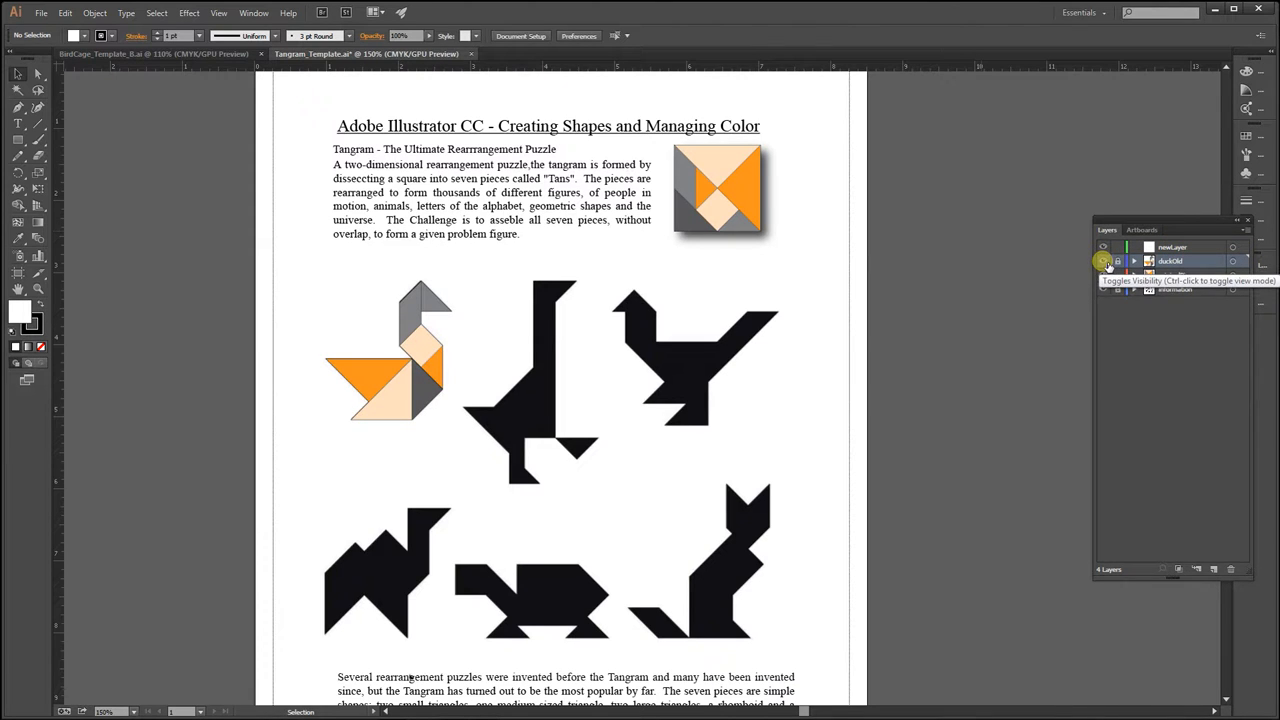
left_click(1100, 262)
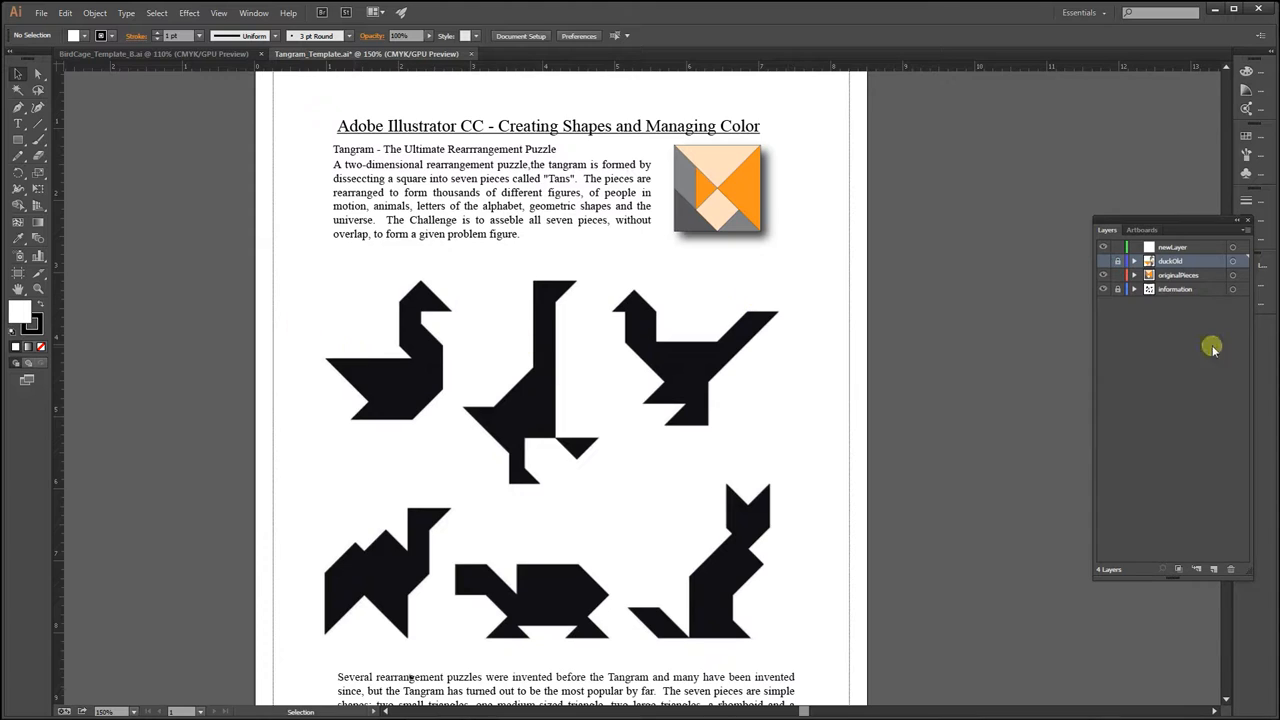
left_click(1180, 275)
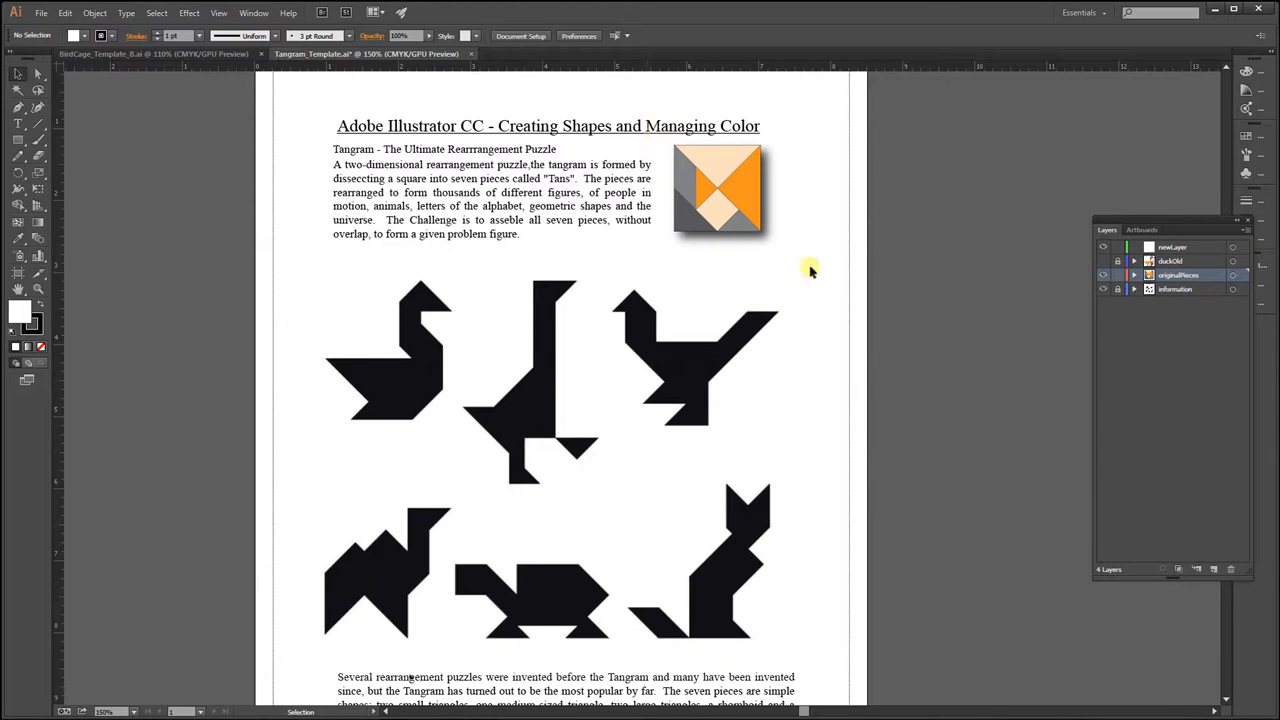
left_click(1180, 291)
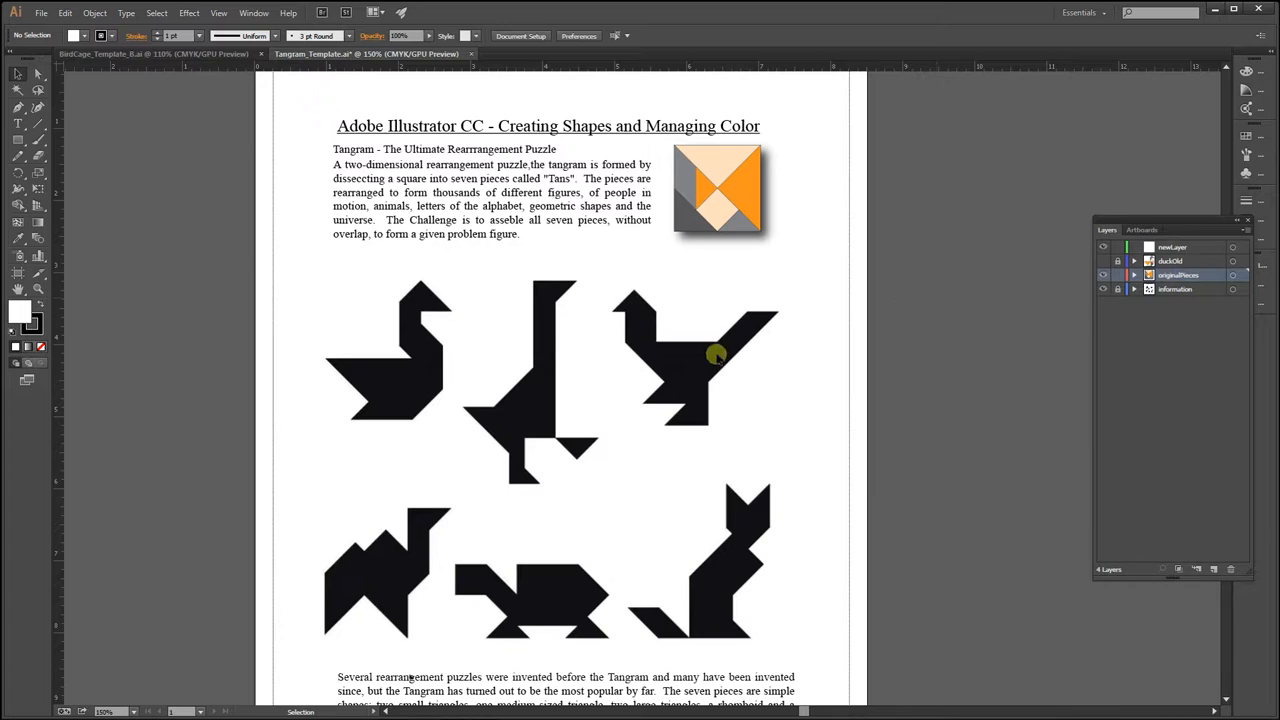
mouse_move(781, 210)
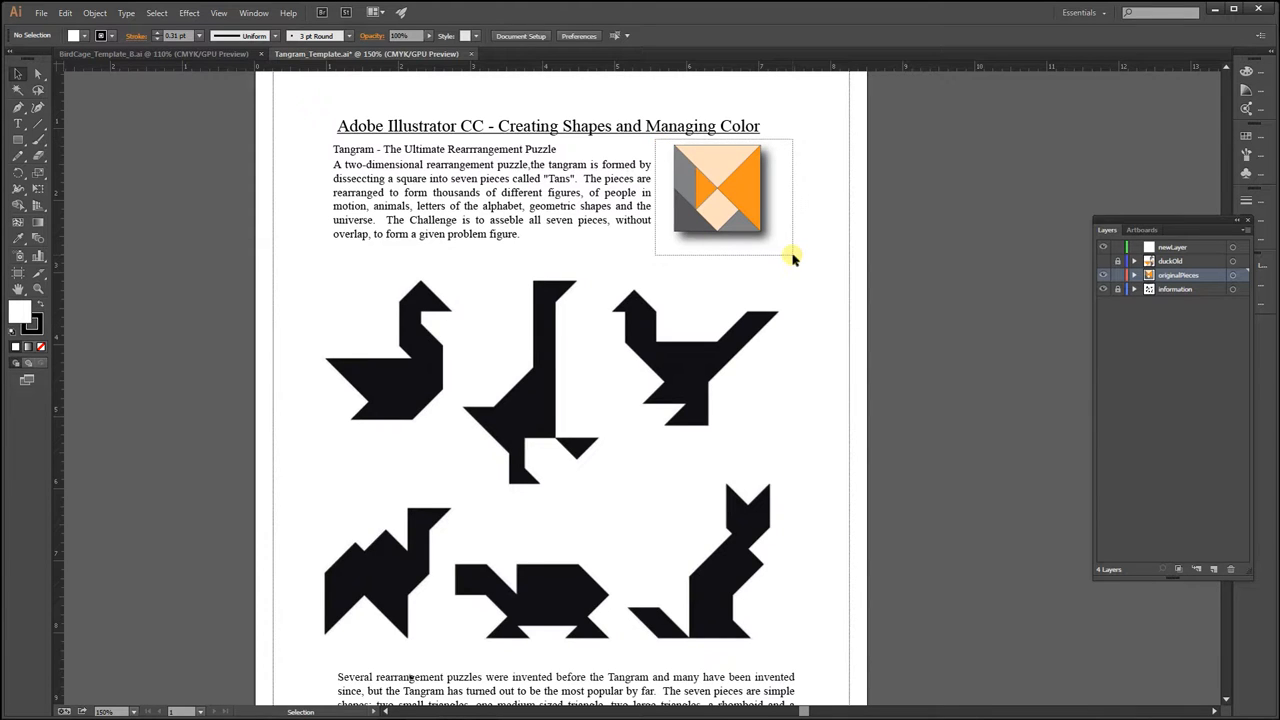
Alt-drag a copy of the coloured tangram square beside the cat and pull out its orange triangle.
left_click(720, 193)
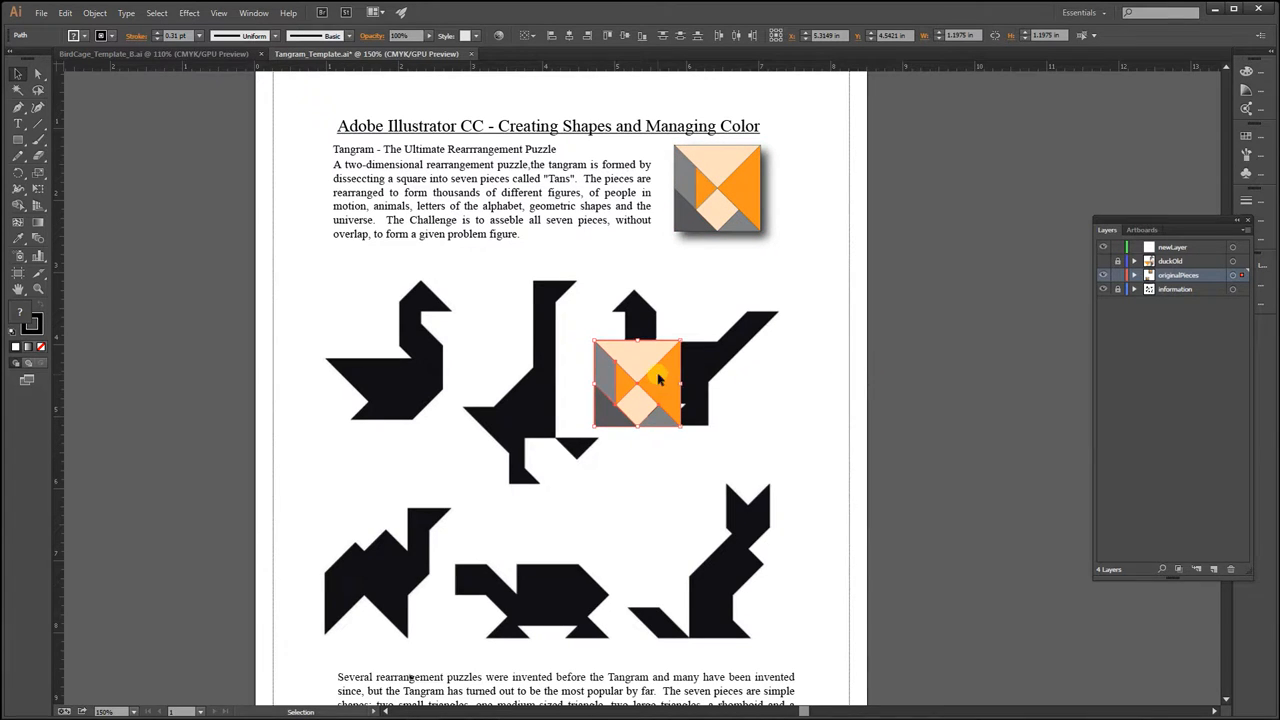
left_click_drag(640, 385, 590, 500)
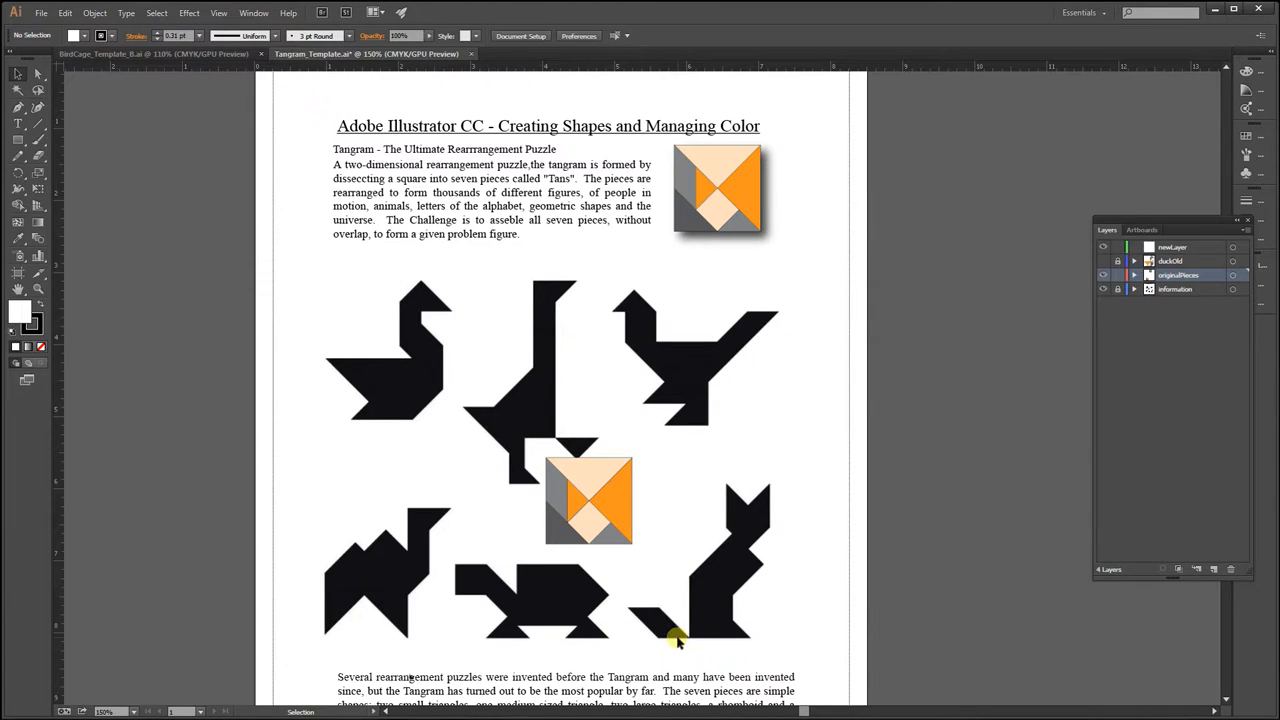
mouse_move(618, 500)
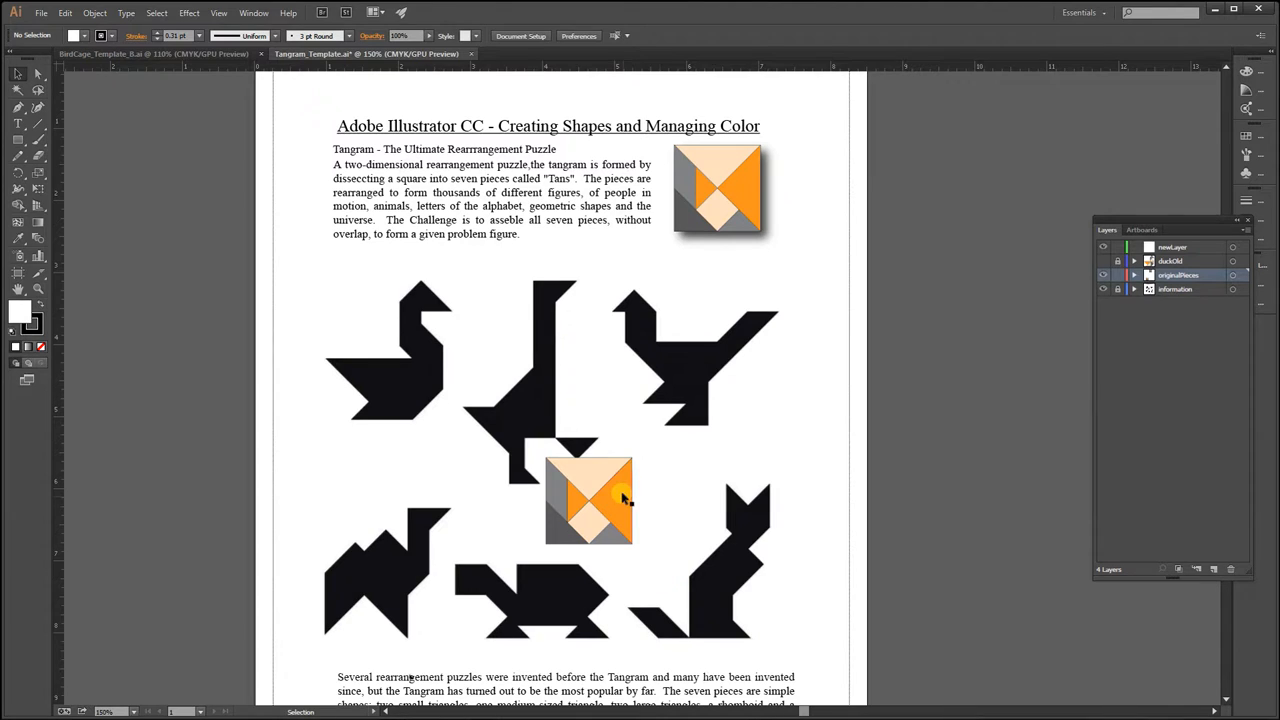
left_click_drag(615, 500, 665, 520)
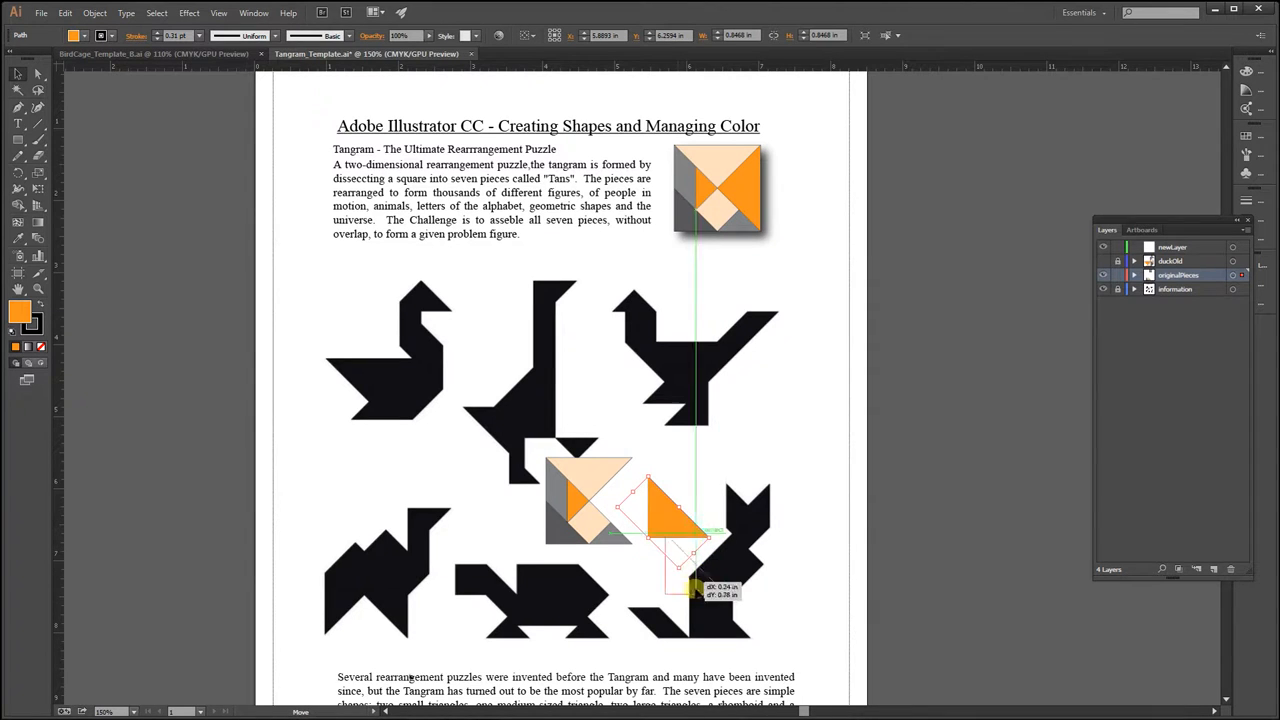
Move the orange triangle into the cat's base, then fit the peach and small gray triangles.
left_click_drag(670, 520, 720, 630)
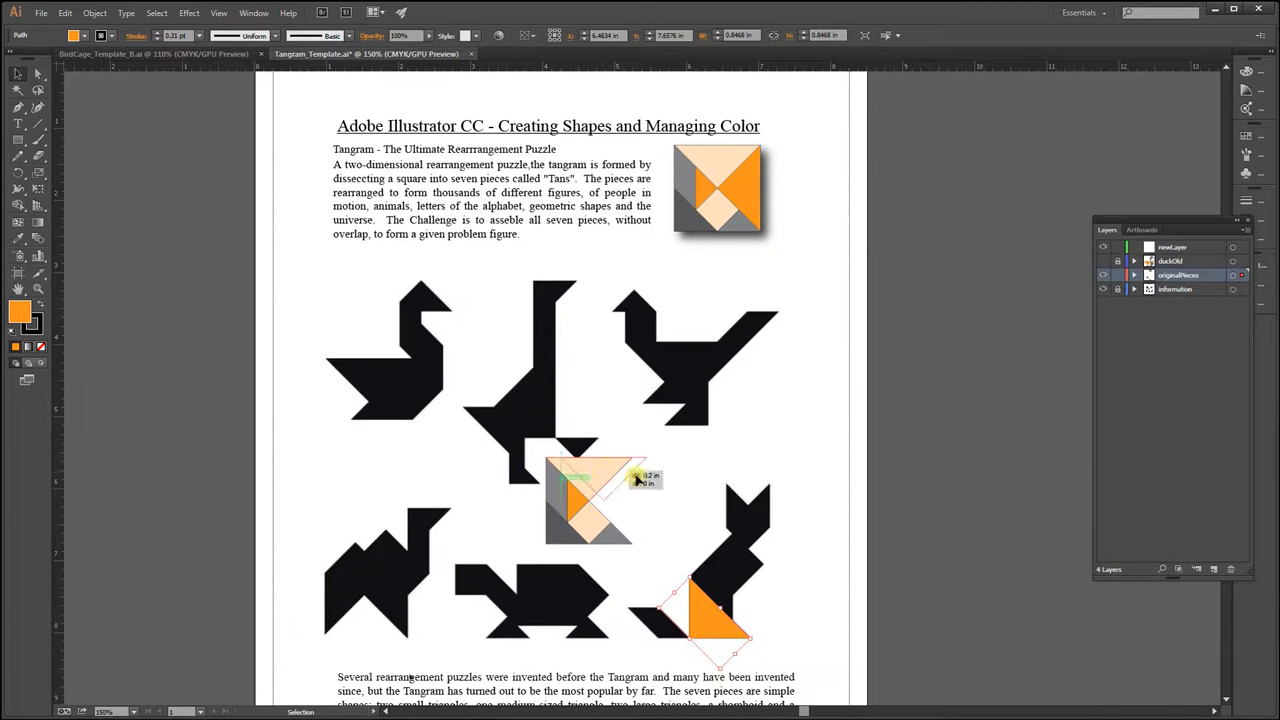
left_click_drag(720, 615, 660, 490)
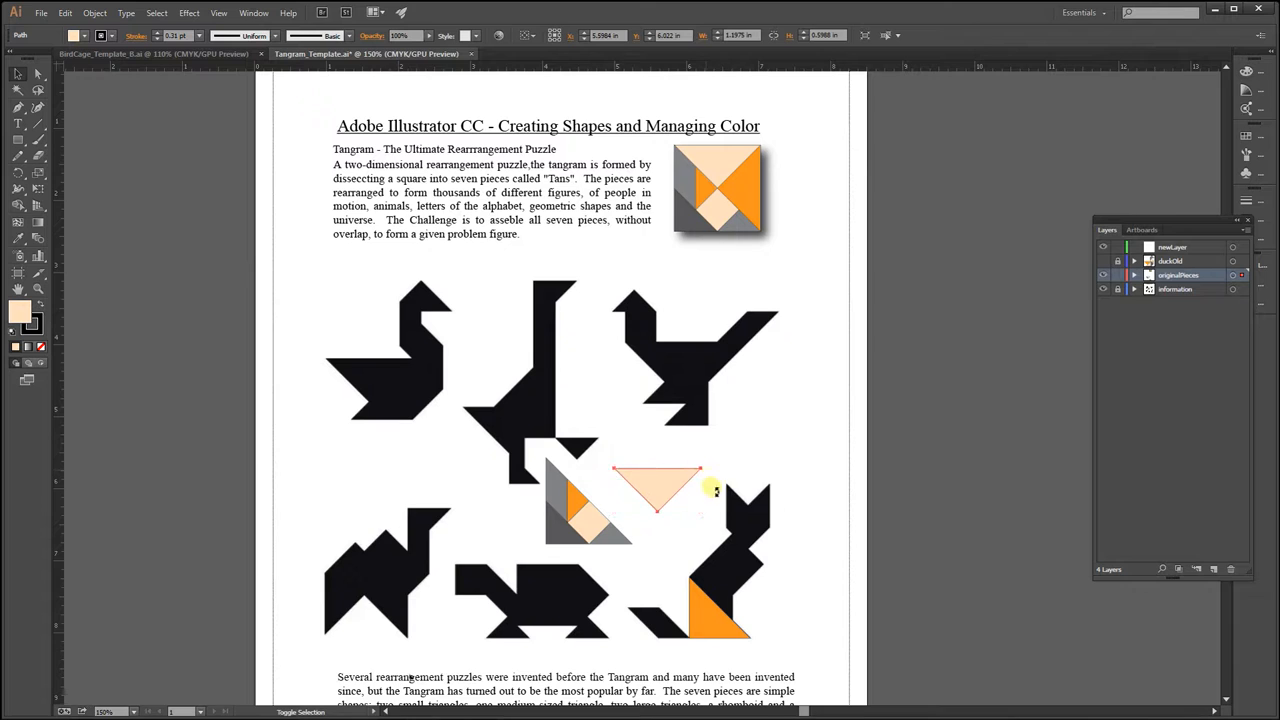
left_click_drag(715, 490, 705, 560)
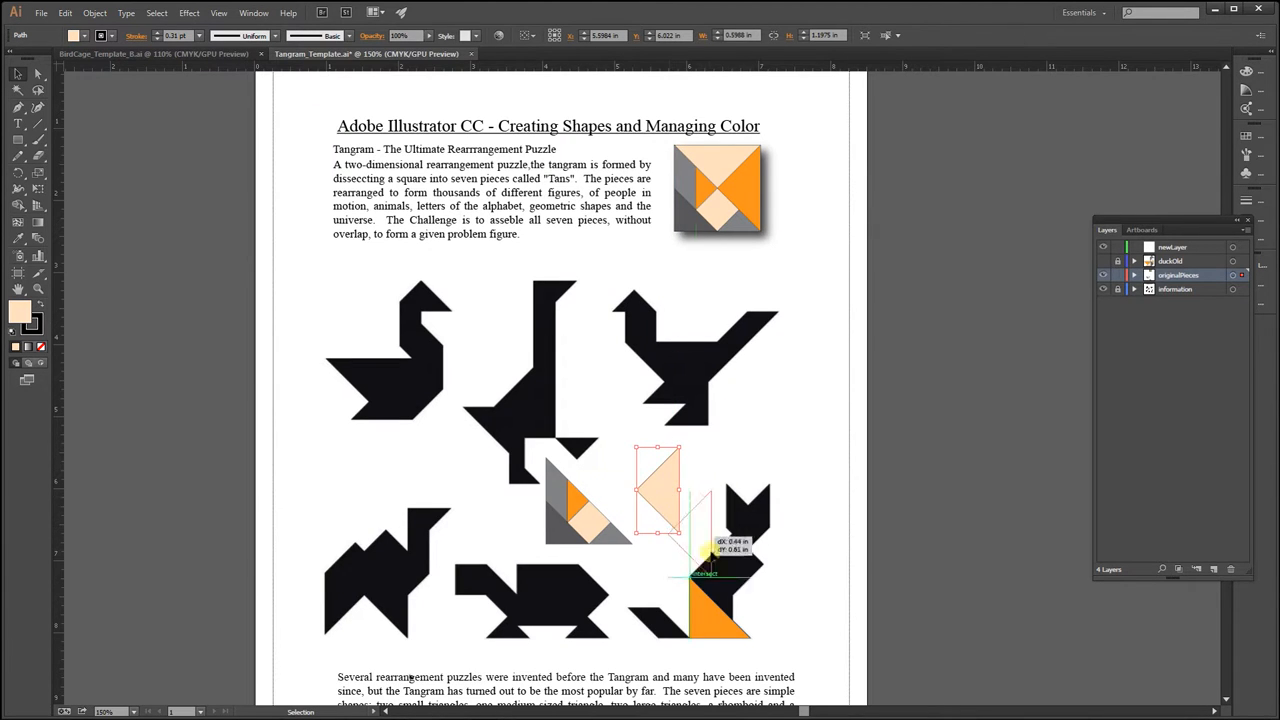
left_click(809, 606)
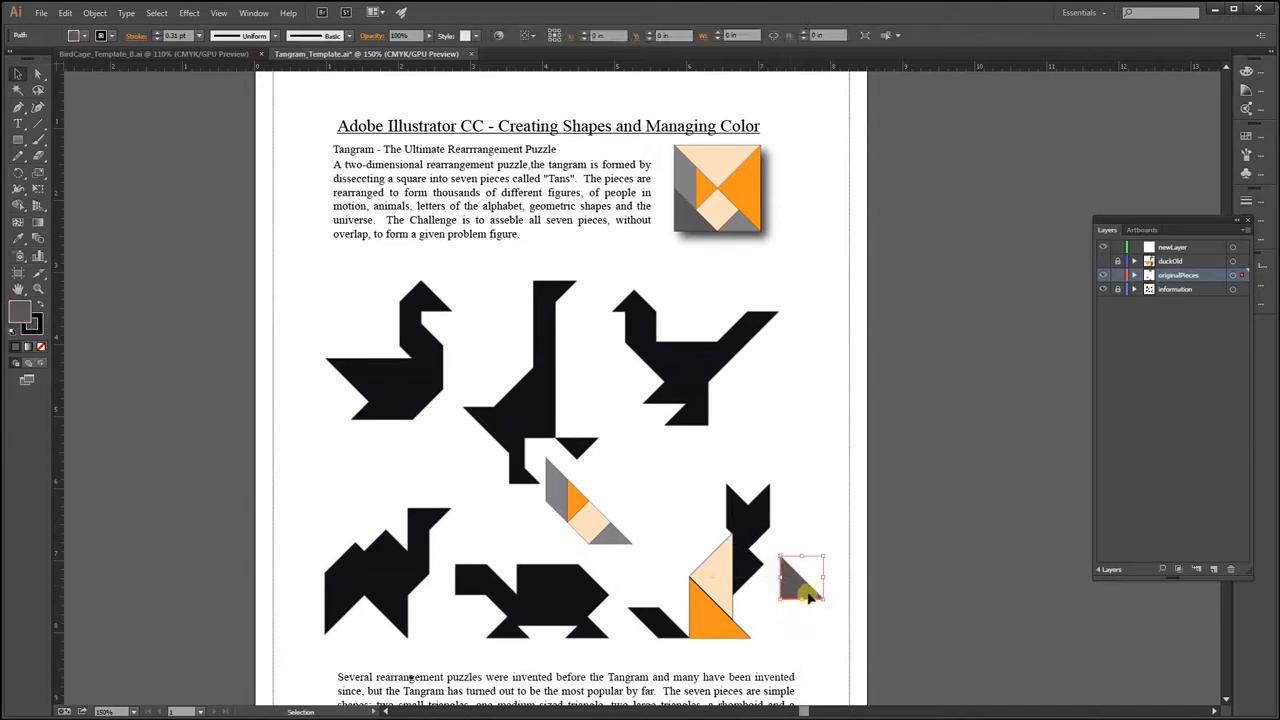
left_click_drag(810, 595, 823, 535)
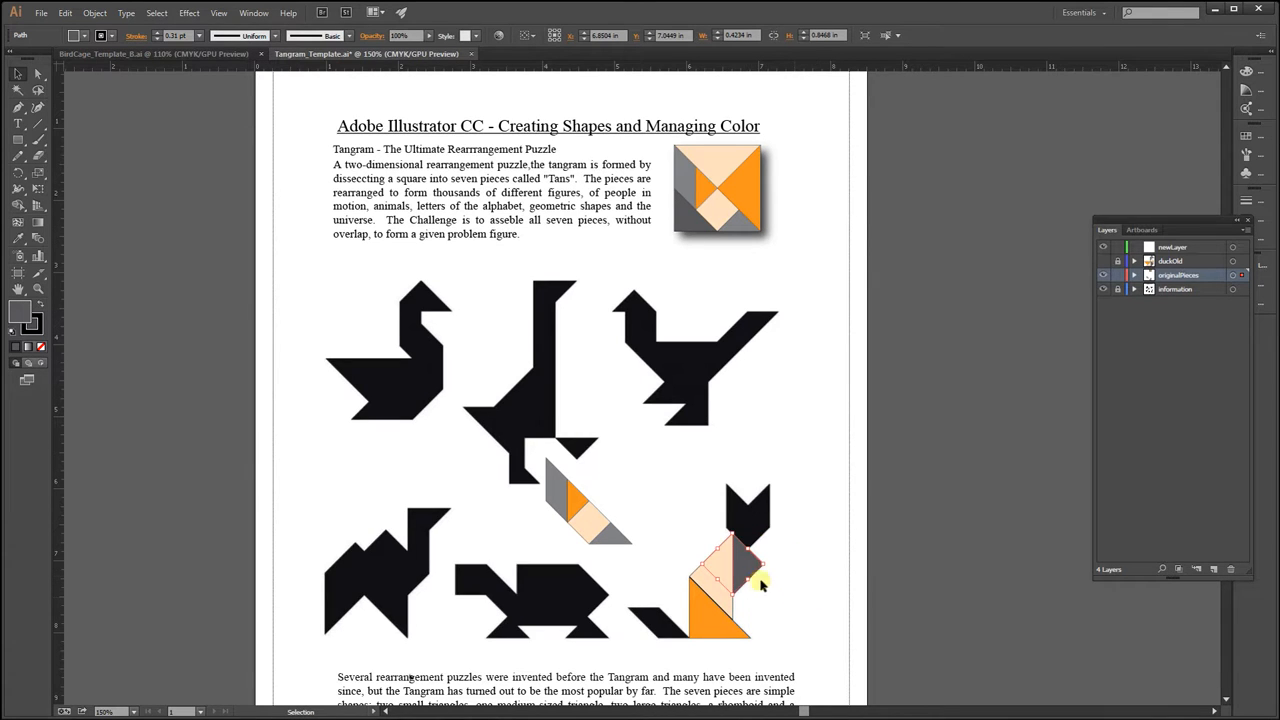
Slide a gray triangle into the cat's body and rotate a small gray triangle into its head.
left_click_drag(760, 585, 785, 578)
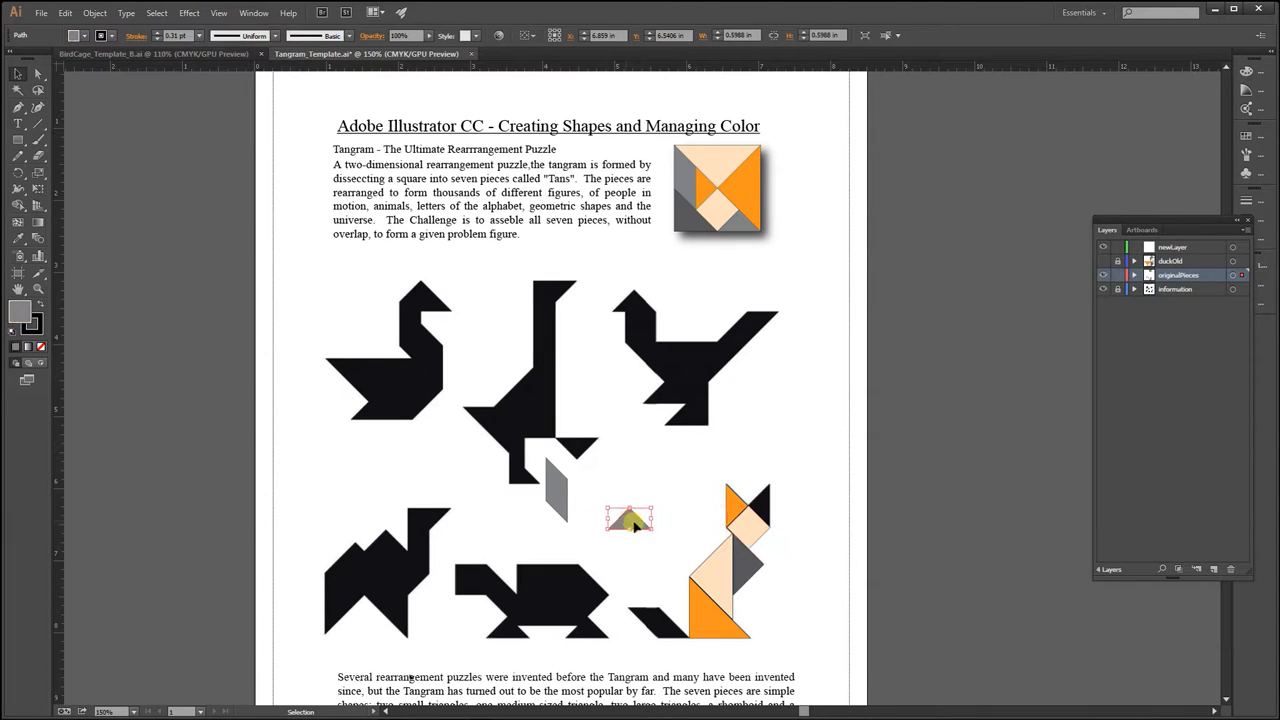
left_click_drag(630, 518, 785, 465)
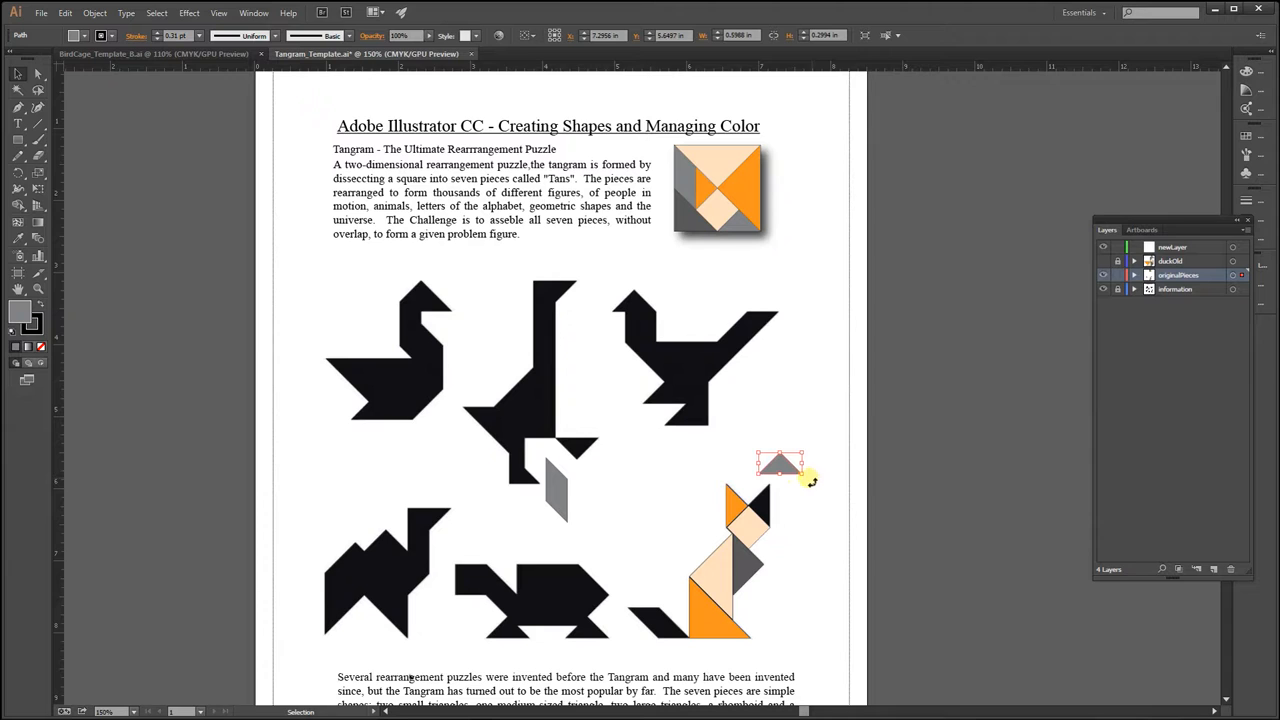
left_click_drag(780, 463, 775, 480)
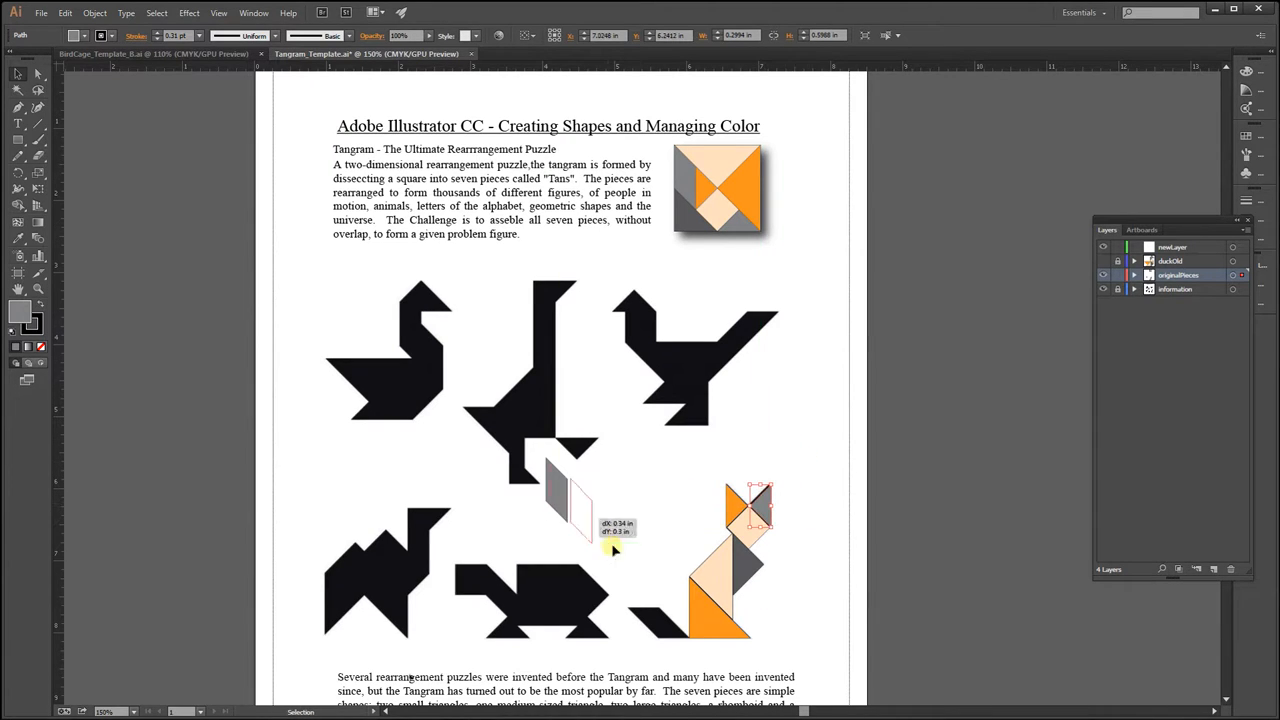
Rotate the gray parallelogram into the cat's tail and move the orange triangle into its base.
left_click_drag(580, 510, 640, 580)
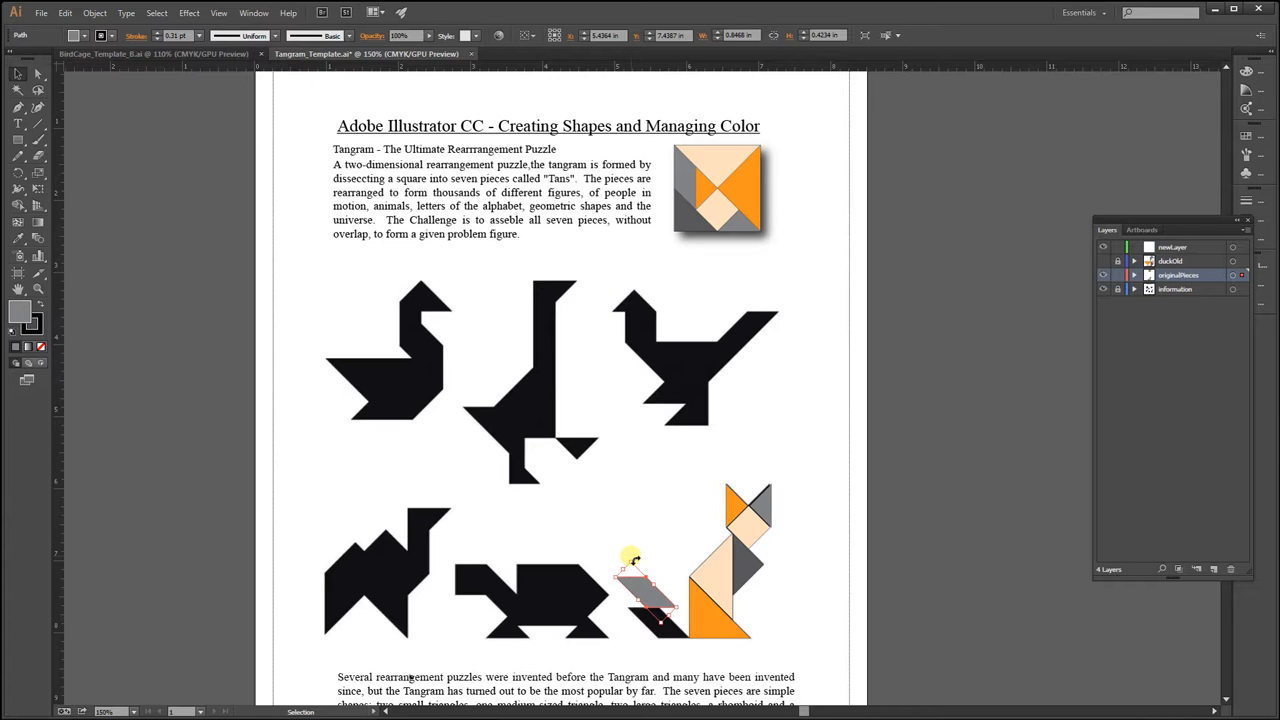
left_click_drag(632, 557, 658, 627)
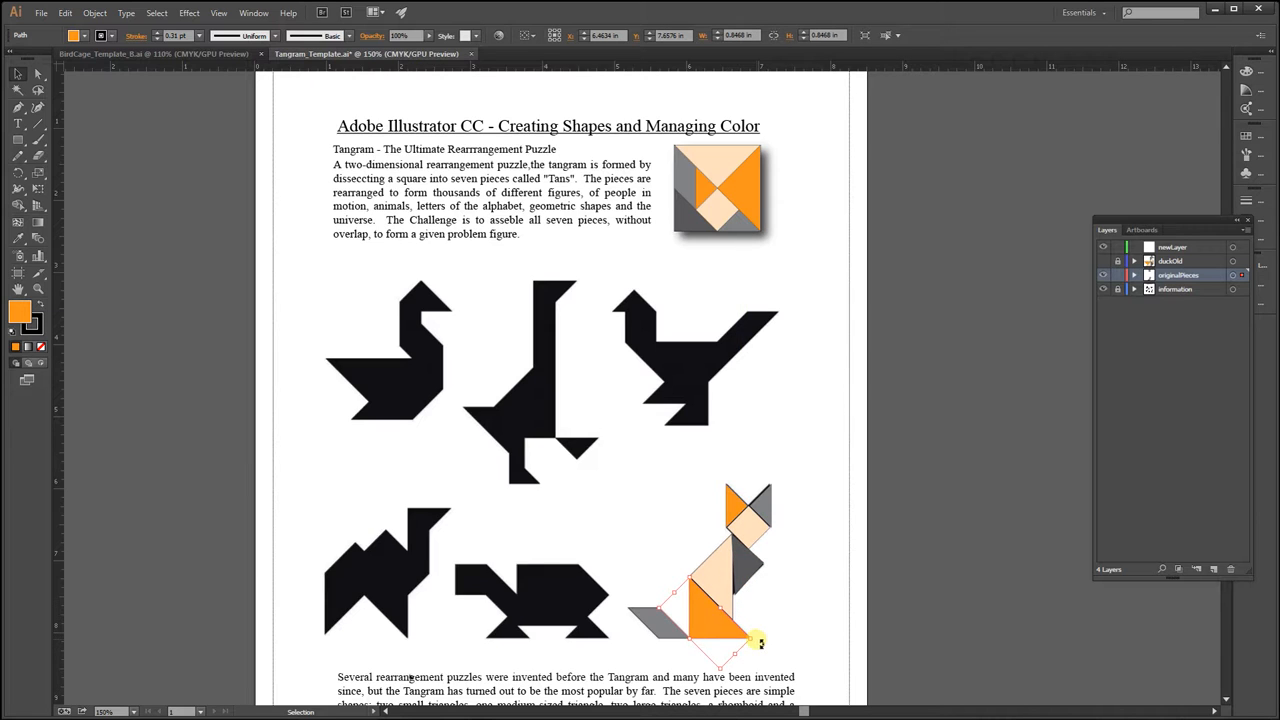
left_click_drag(755, 640, 745, 595)
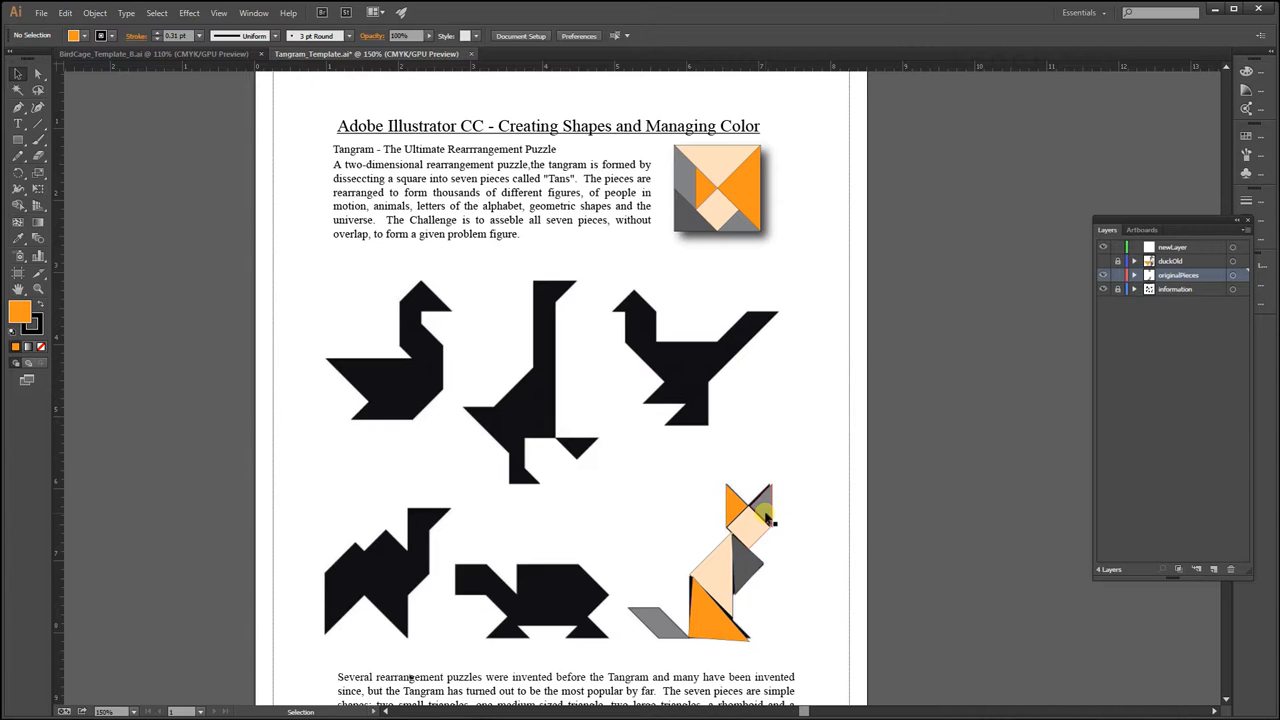
Delete a selected piece from the cat and drag the orange triangle back out.
left_click(766, 513)
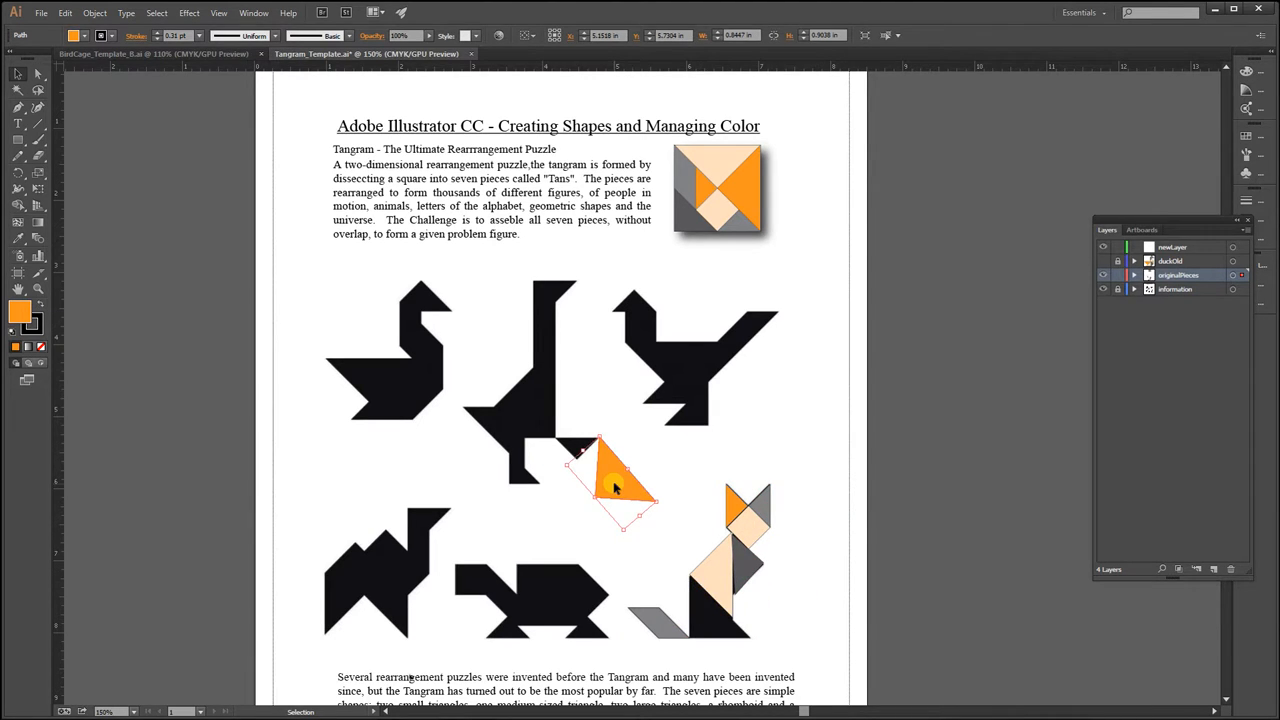
key("Delete")
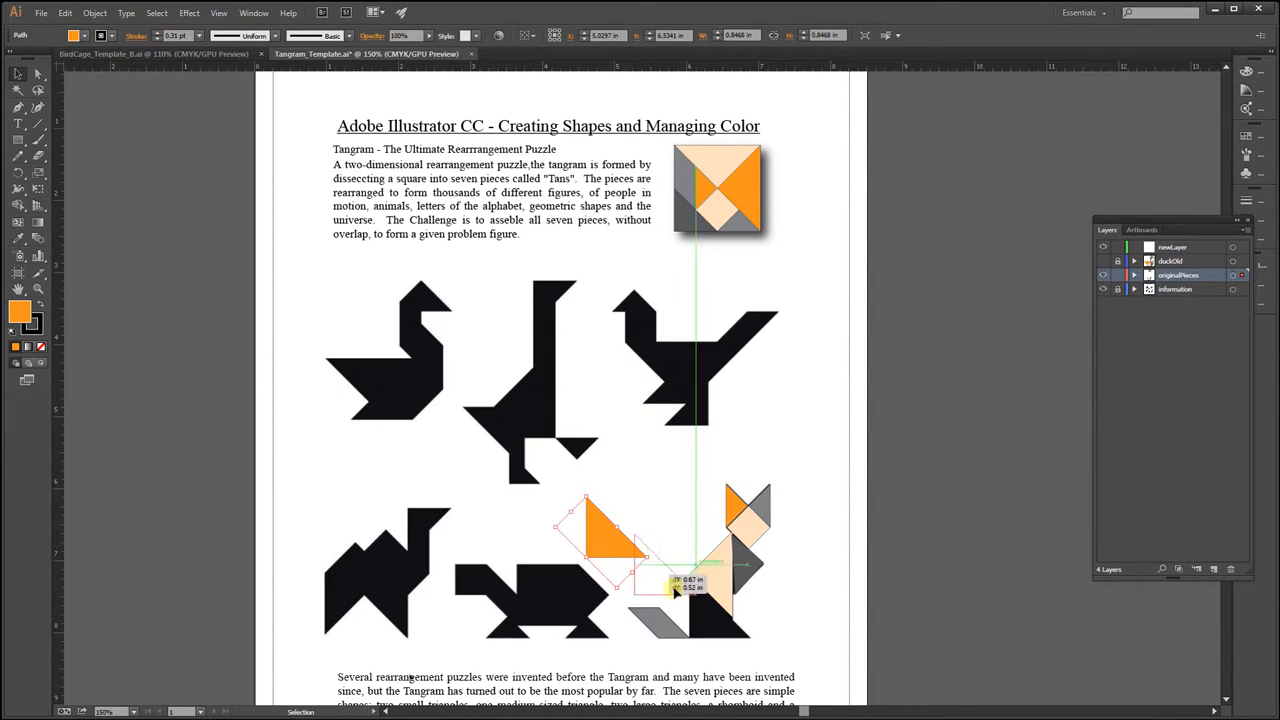
left_click_drag(610, 540, 720, 610)
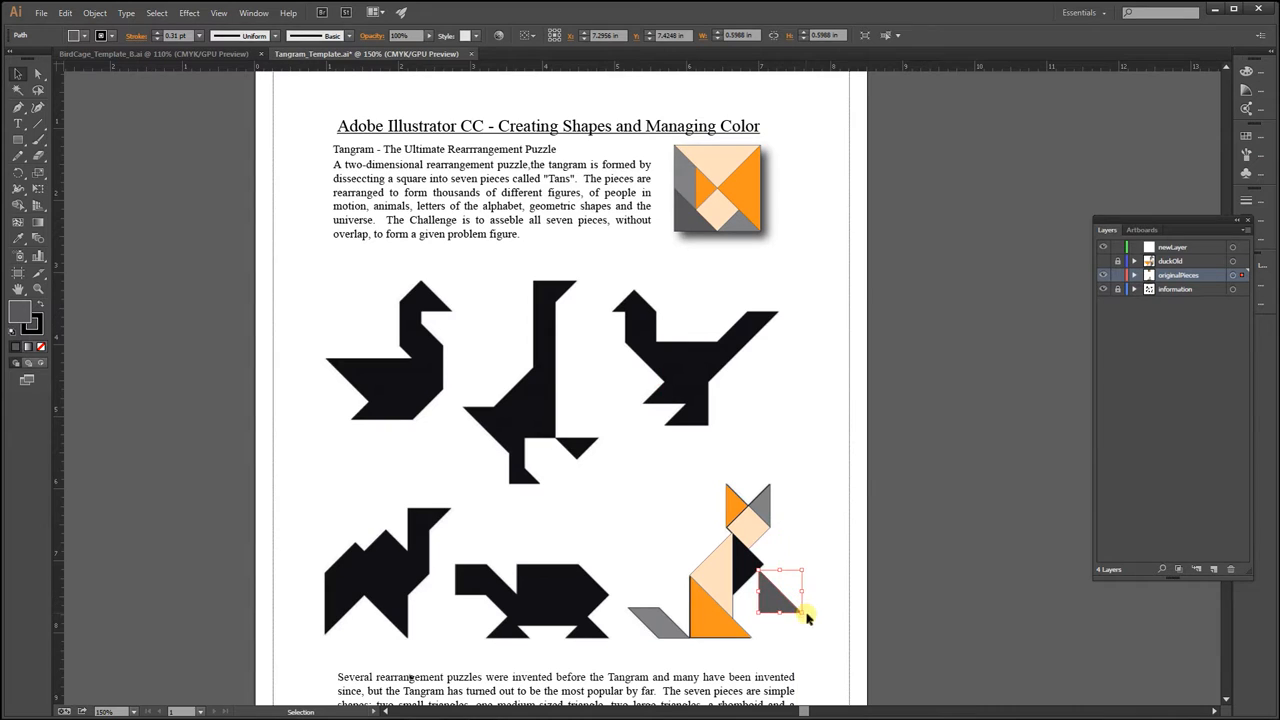
Move and rotate the grey triangle into the cat's right side, then deselect.
left_click_drag(808, 618, 793, 590)
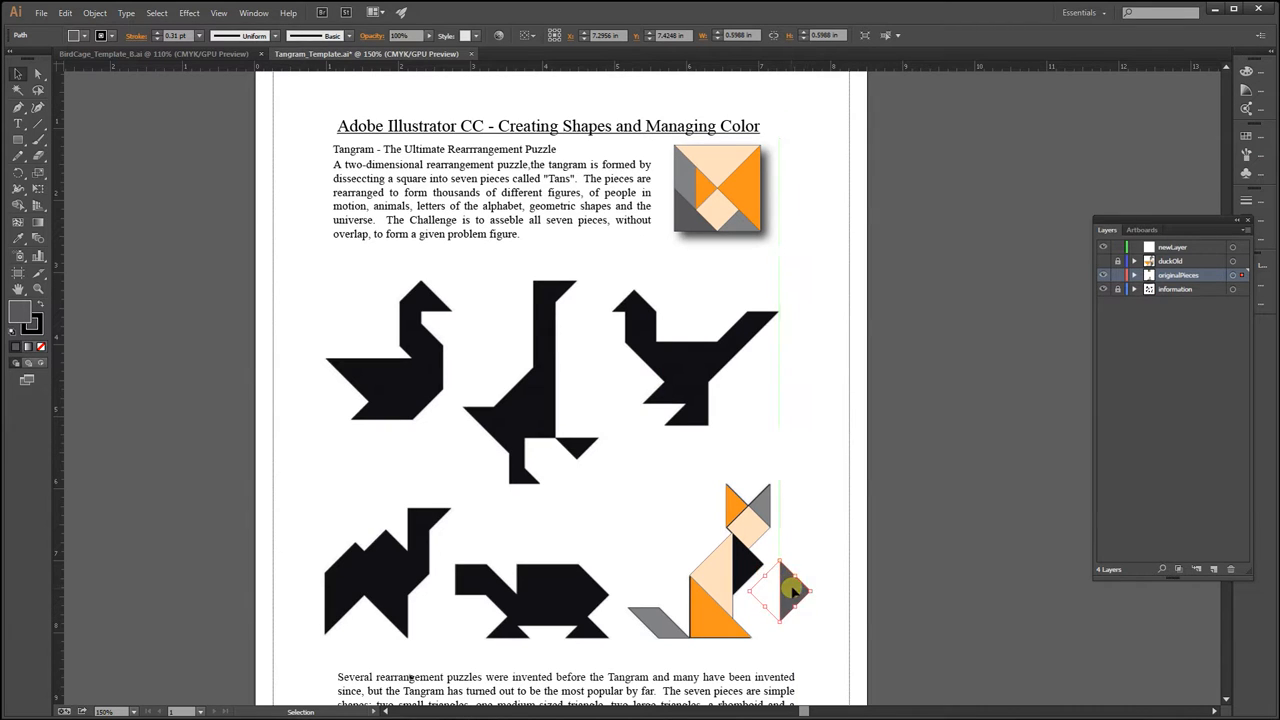
left_click_drag(793, 591, 753, 553)
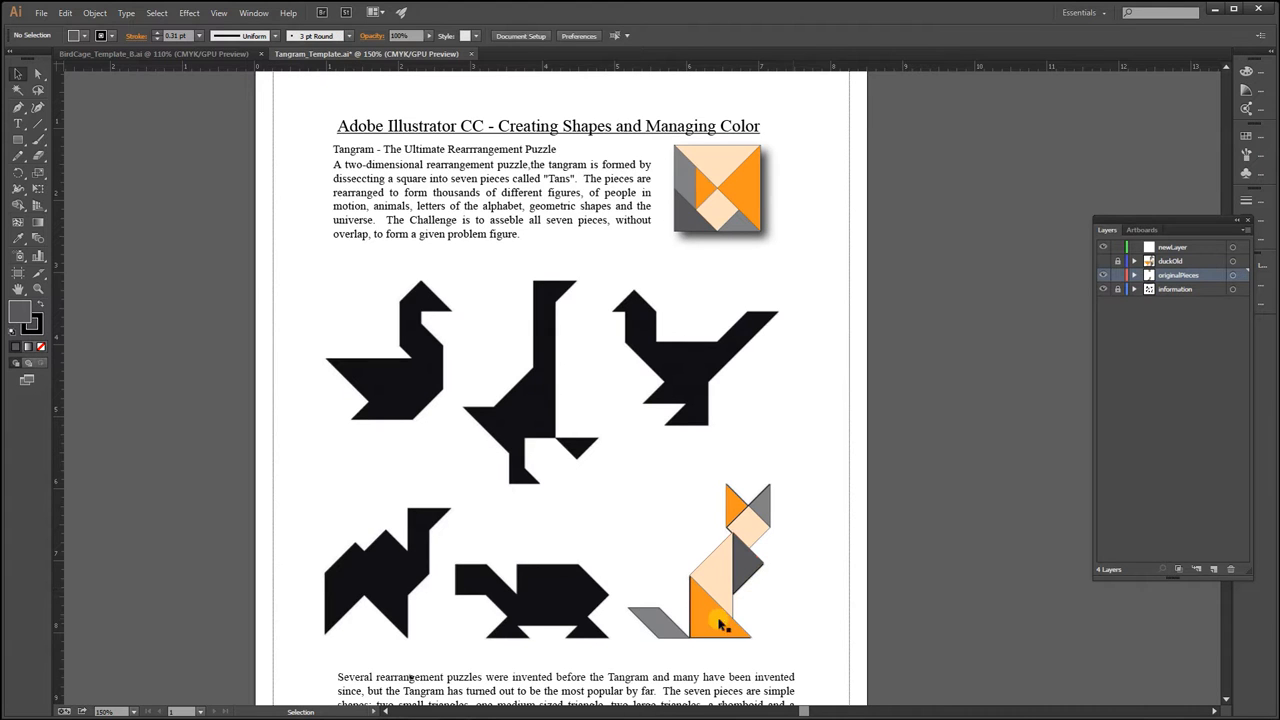
left_click(715, 620)
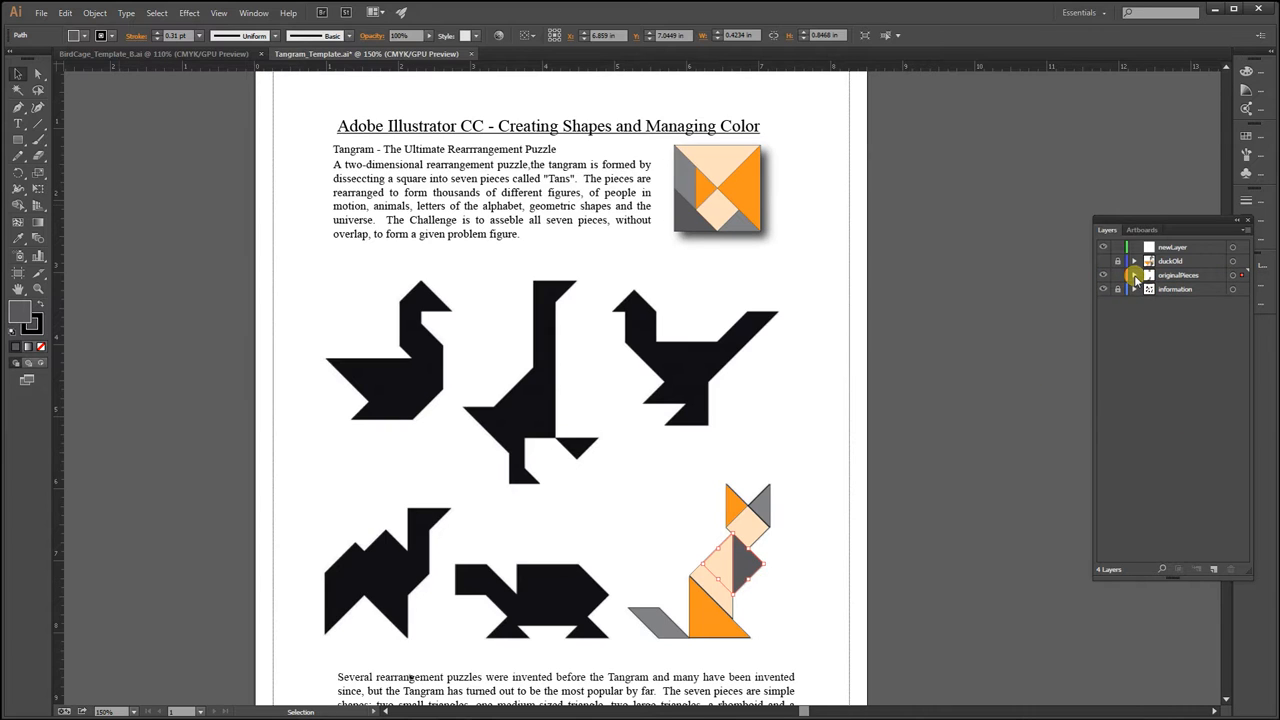
Expand originalPieces in the Layers panel and create a new layer for the cat pieces.
left_click(1133, 275)
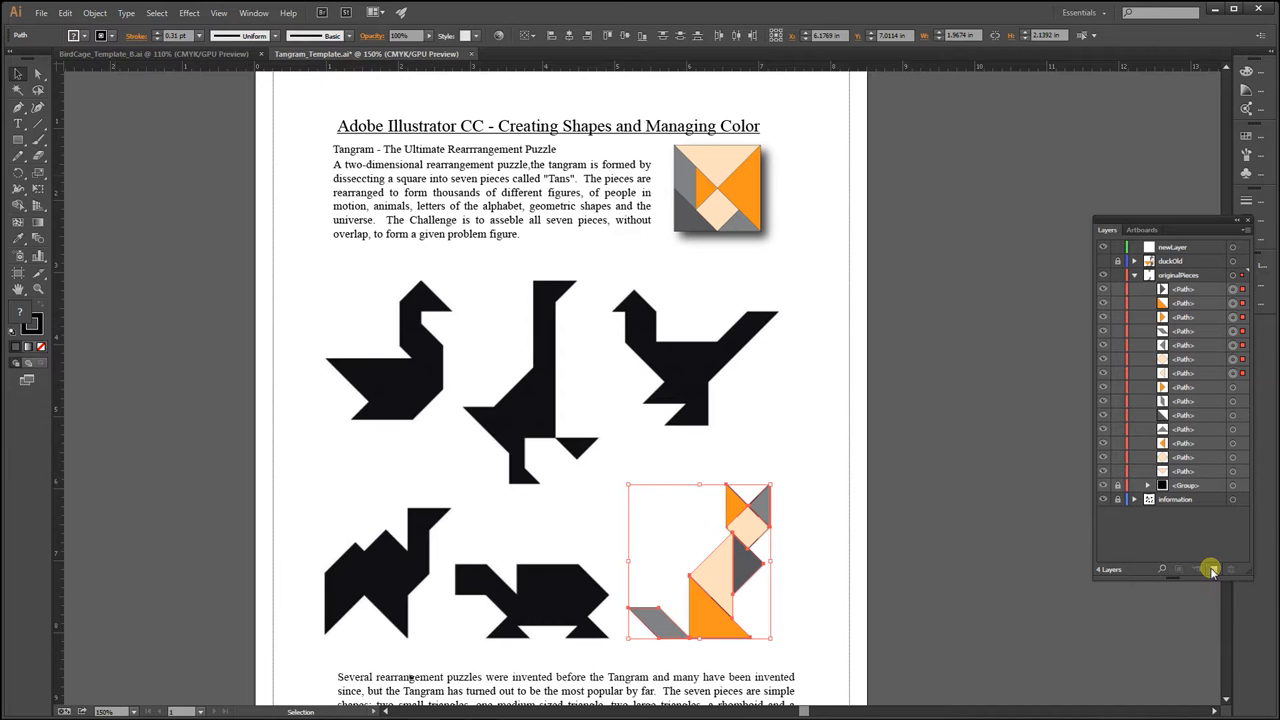
left_click(1209, 569)
type("cat")
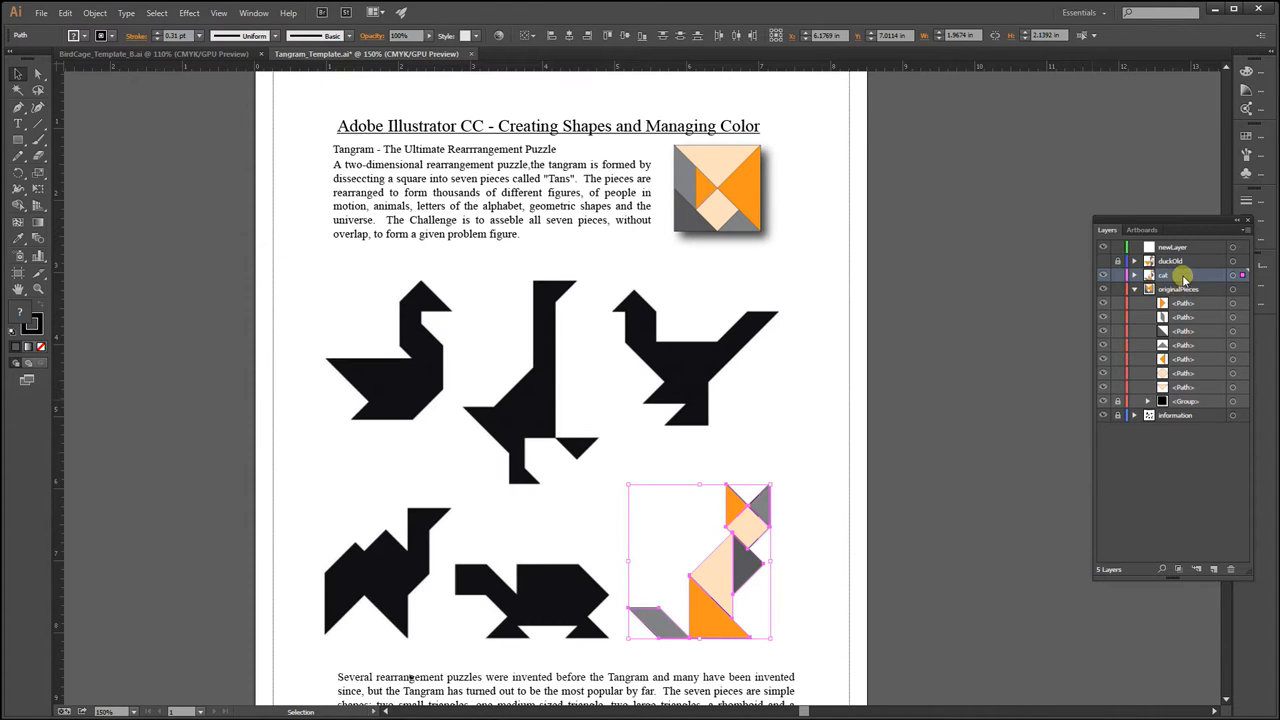
mouse_move(1188, 290)
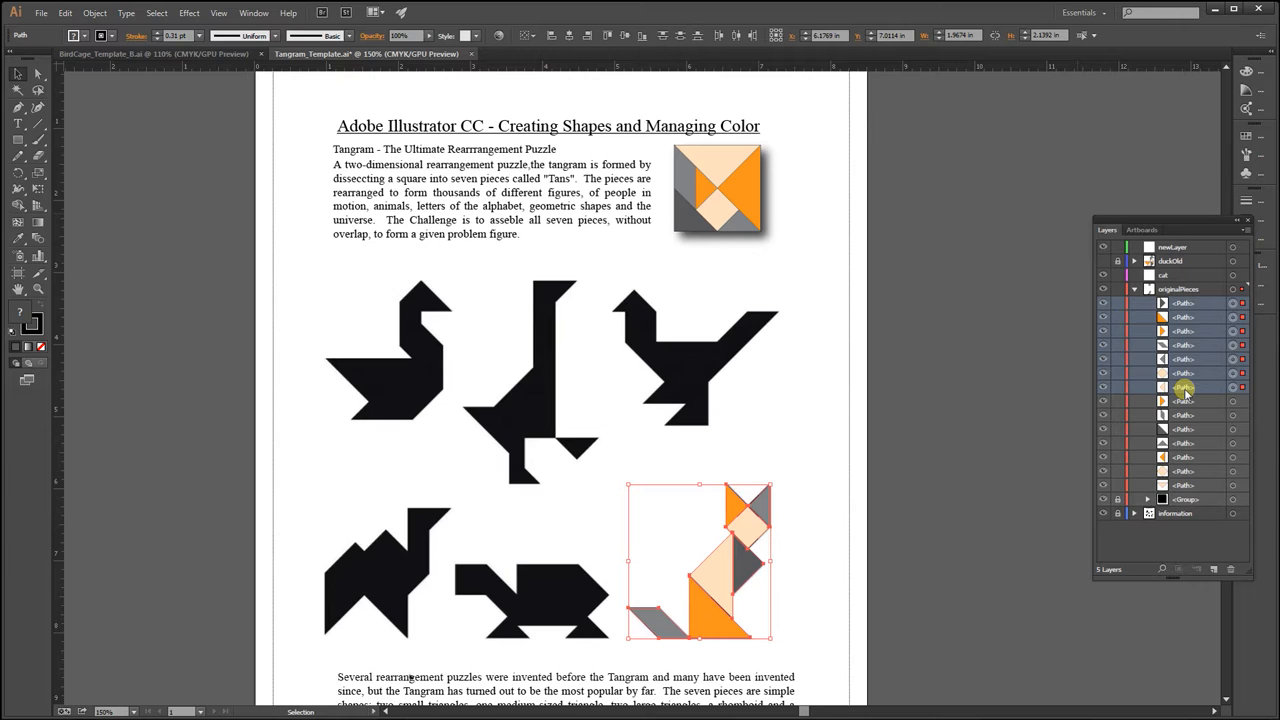
Select the seven cat <Path> items in the Layers panel and move them onto the cat layer.
left_click(1187, 305)
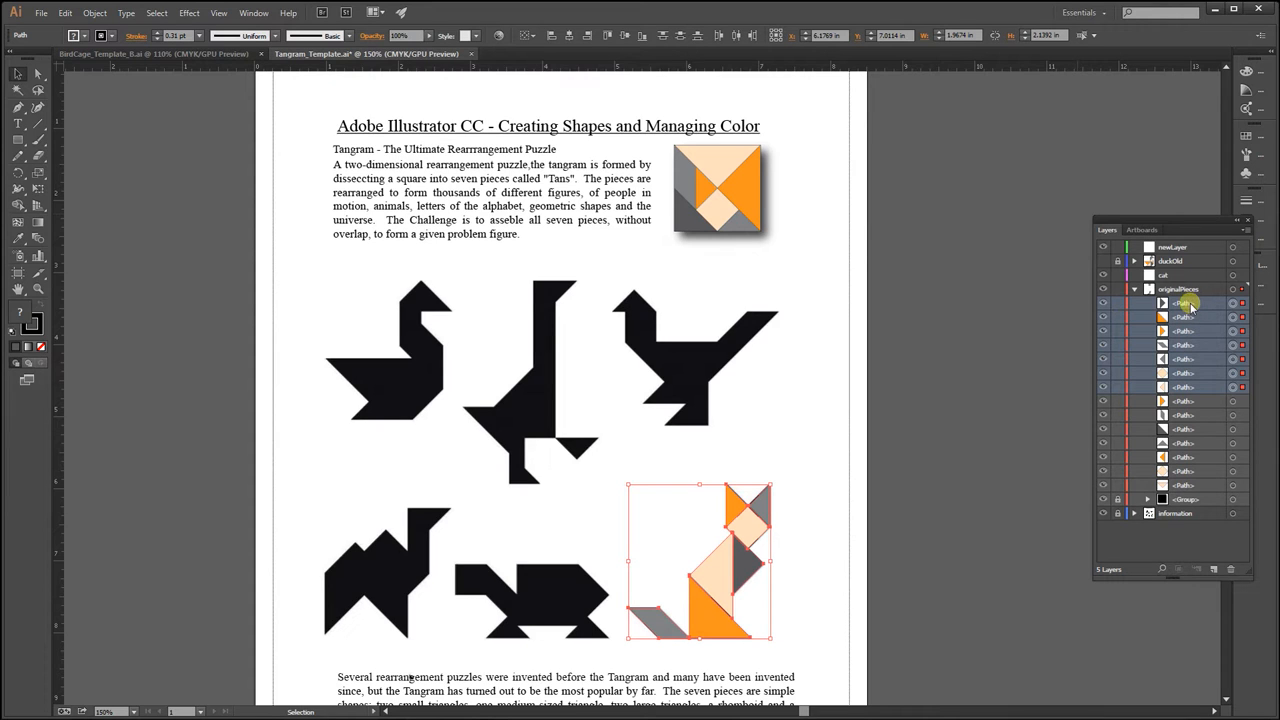
left_click(1158, 272)
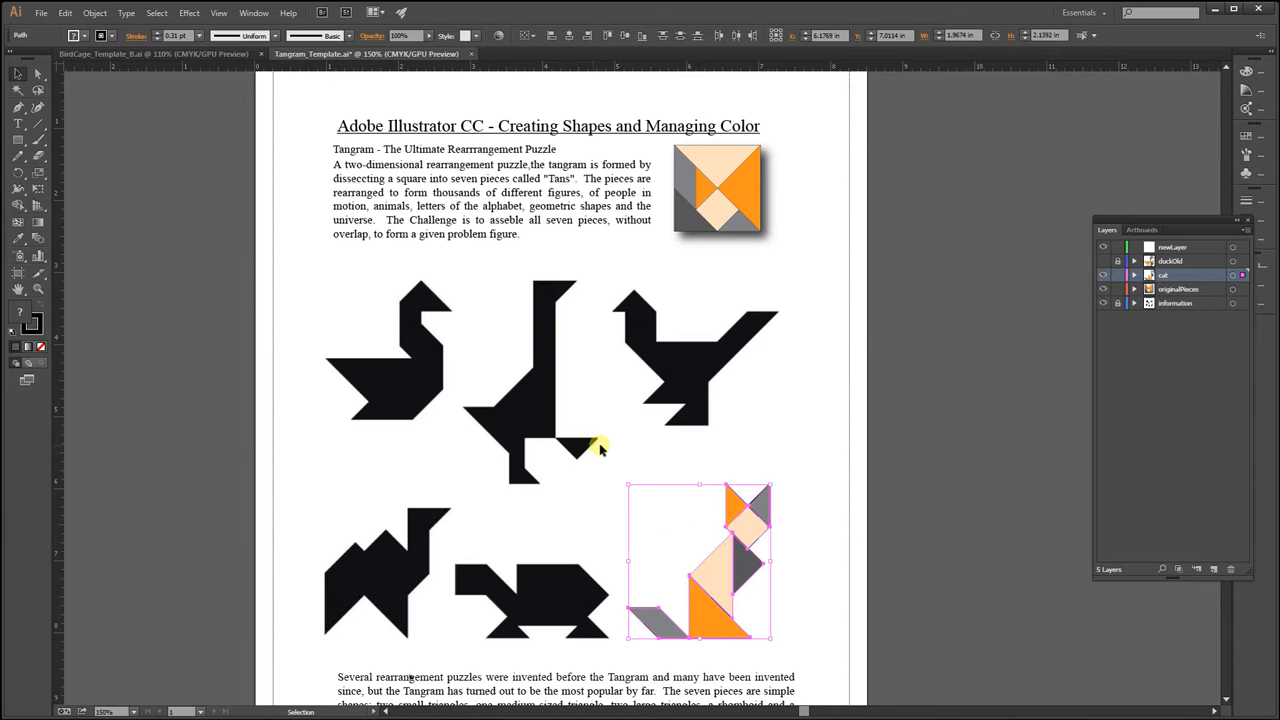
mouse_move(1161, 383)
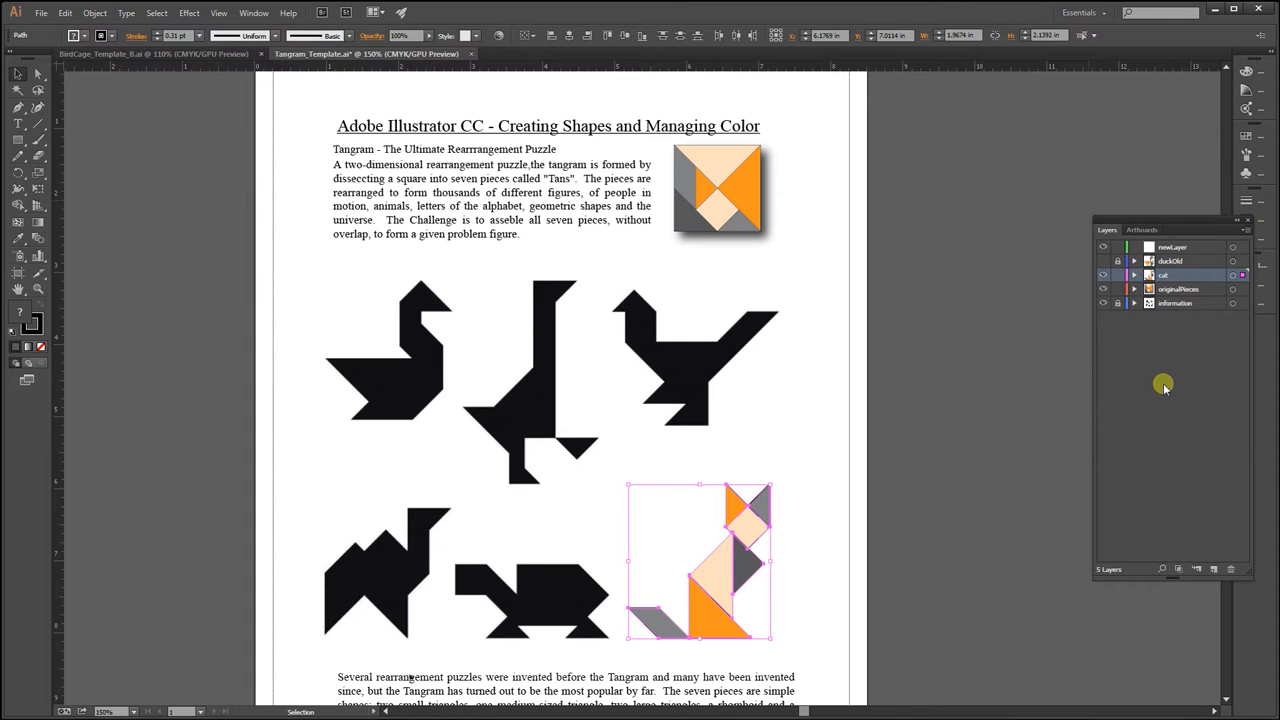
left_click(1180, 289)
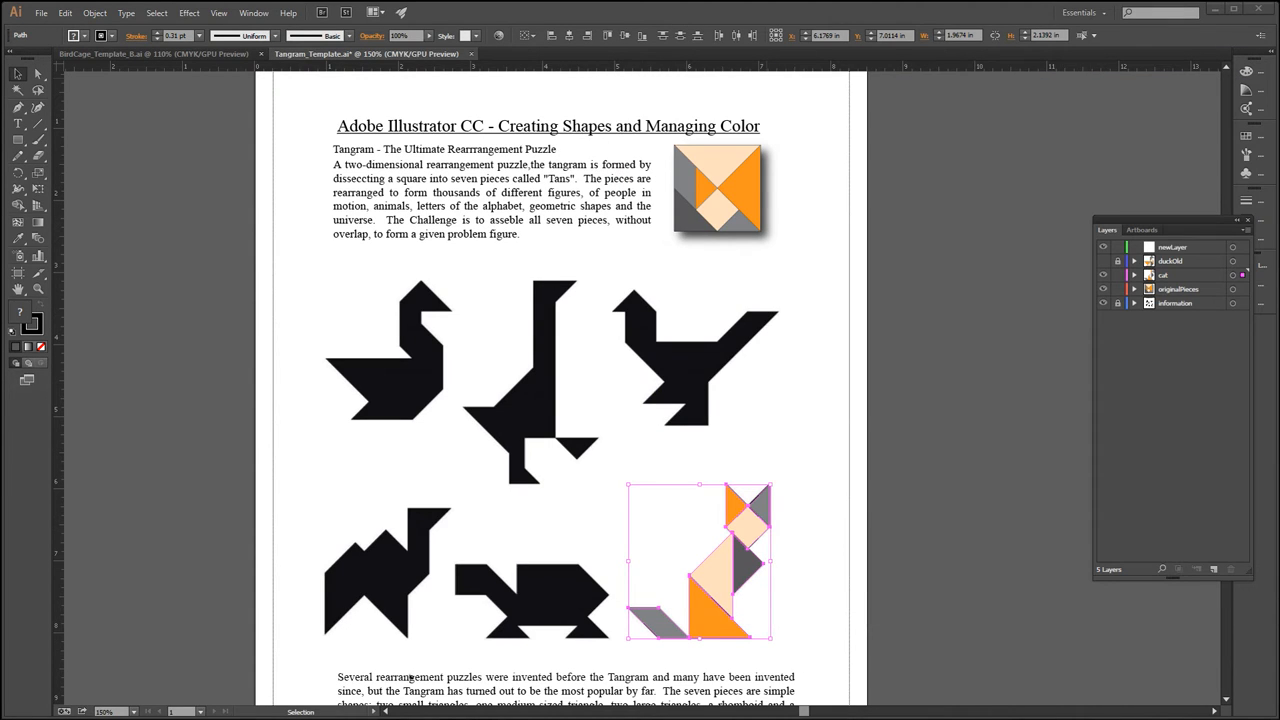
mouse_move(925, 448)
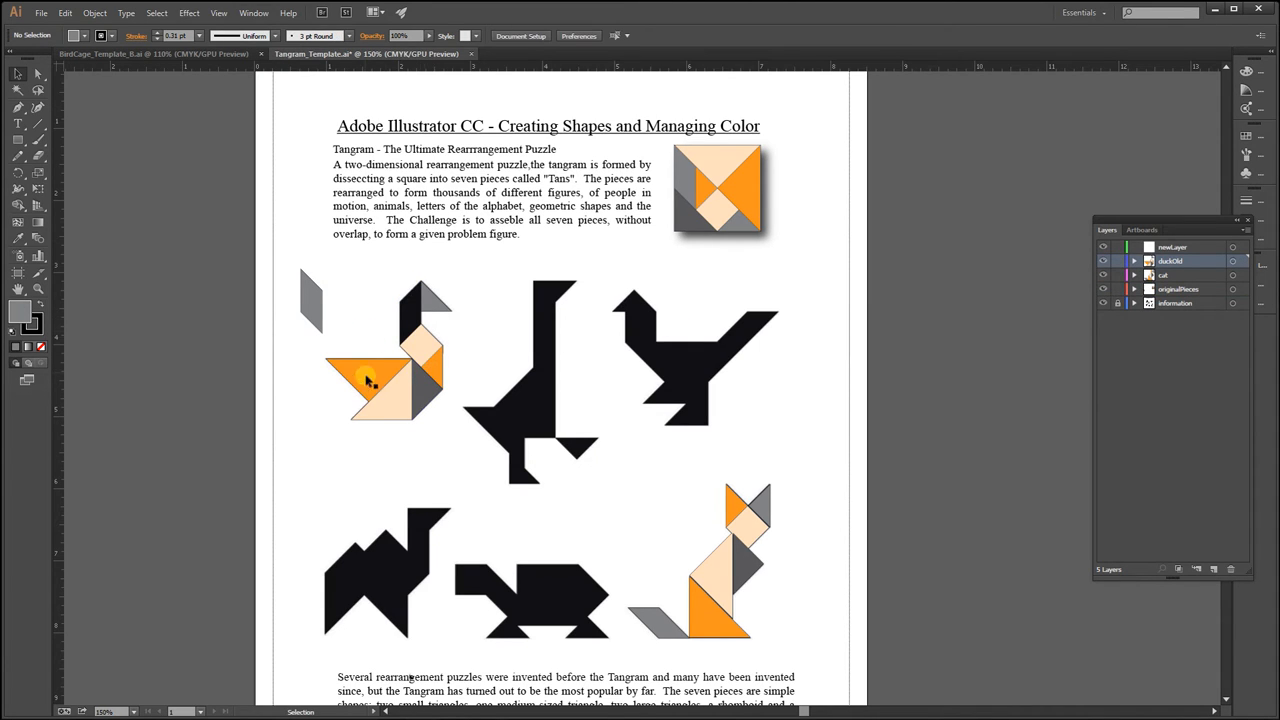
mouse_move(313, 378)
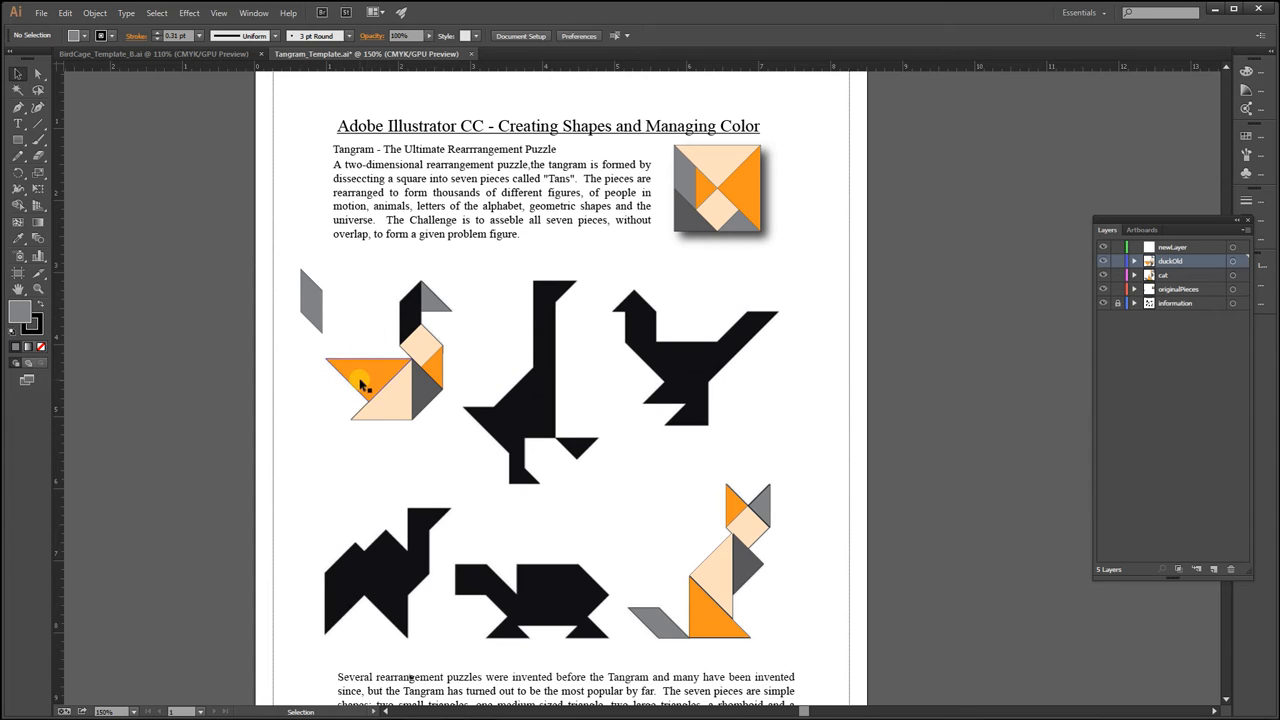
Drag a piece into the duck outline and move the grey parallelogram beside the duck.
left_click_drag(363, 385, 331, 310)
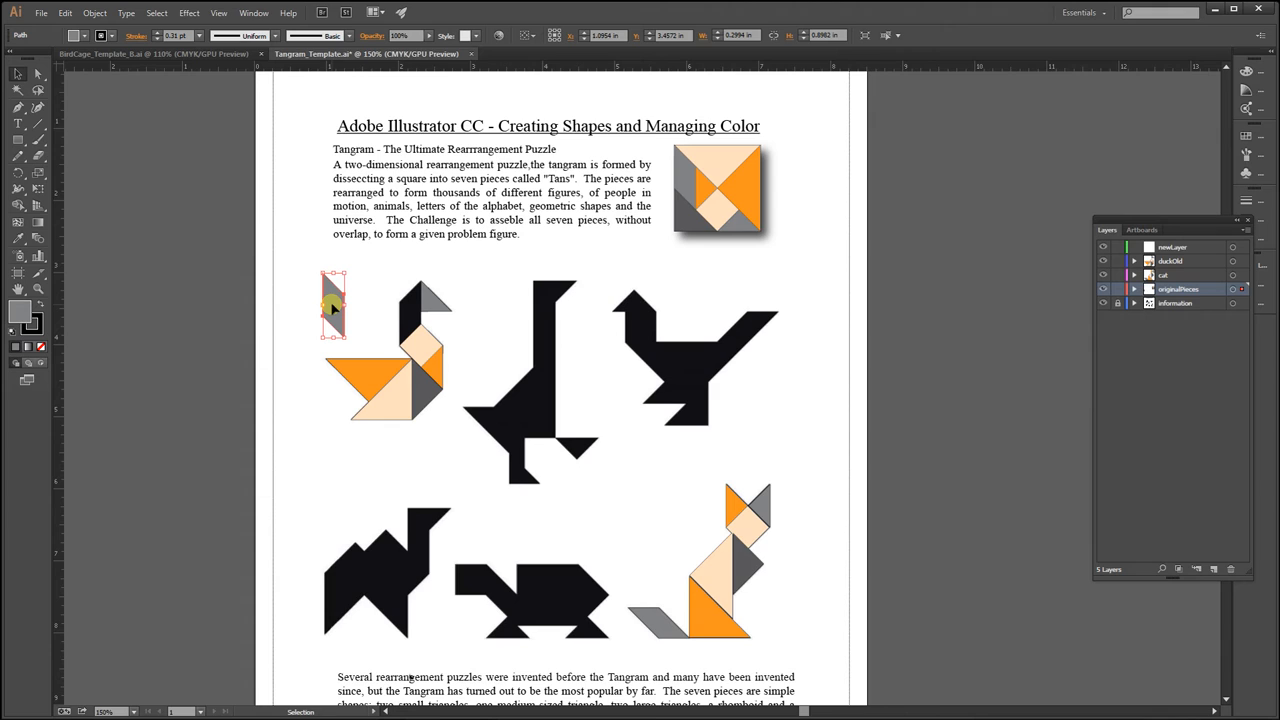
left_click_drag(332, 305, 400, 310)
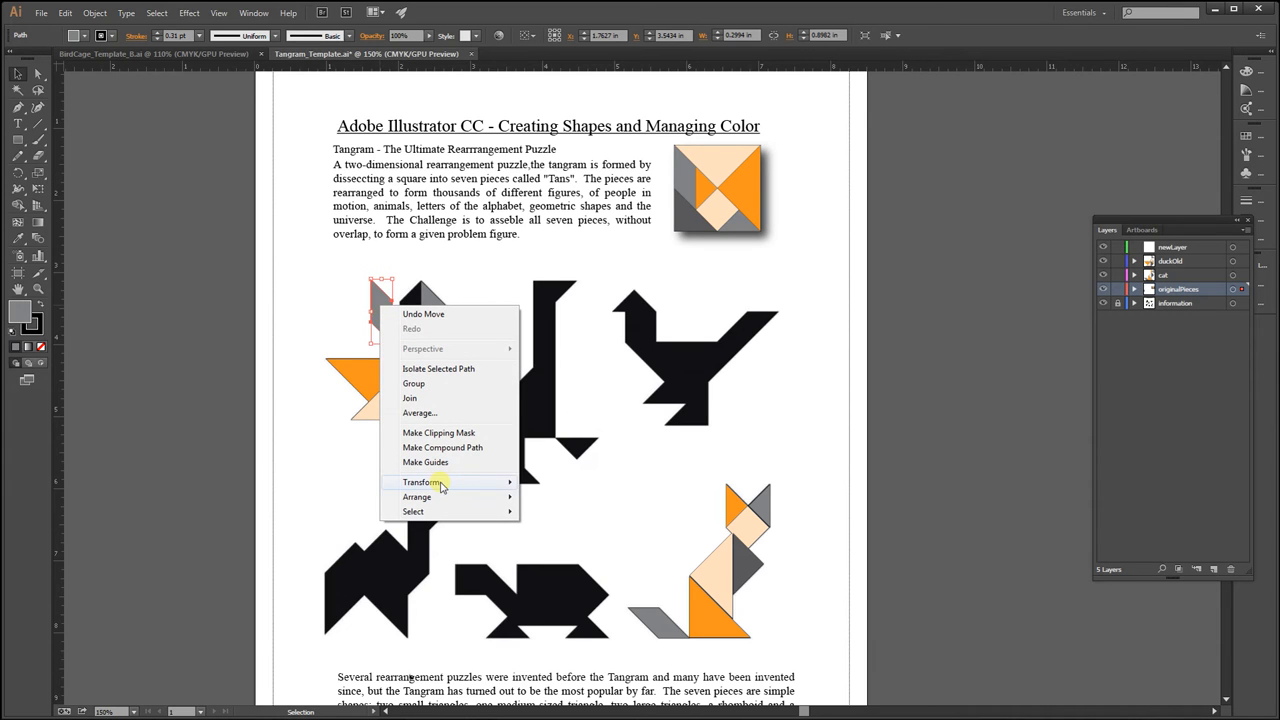
Reflect the grey parallelogram across the vertical axis and drag it into the duck's neck.
left_click(425, 482)
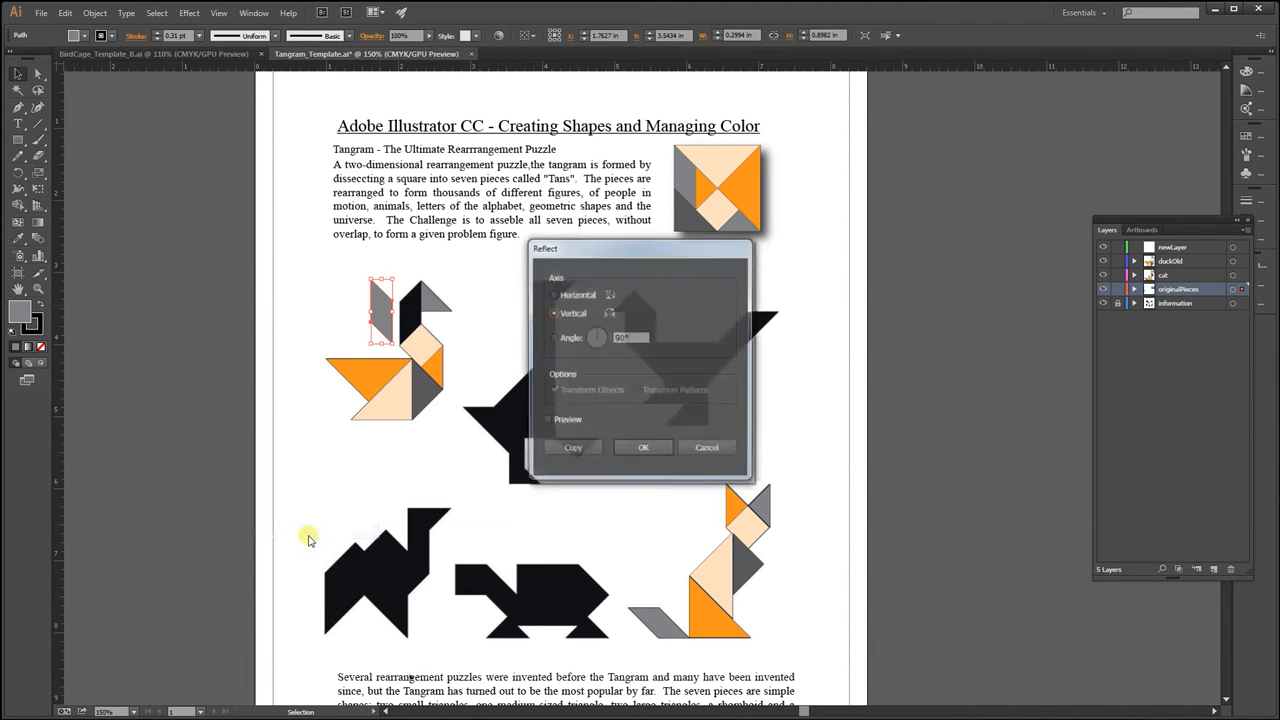
left_click_drag(640, 248, 540, 246)
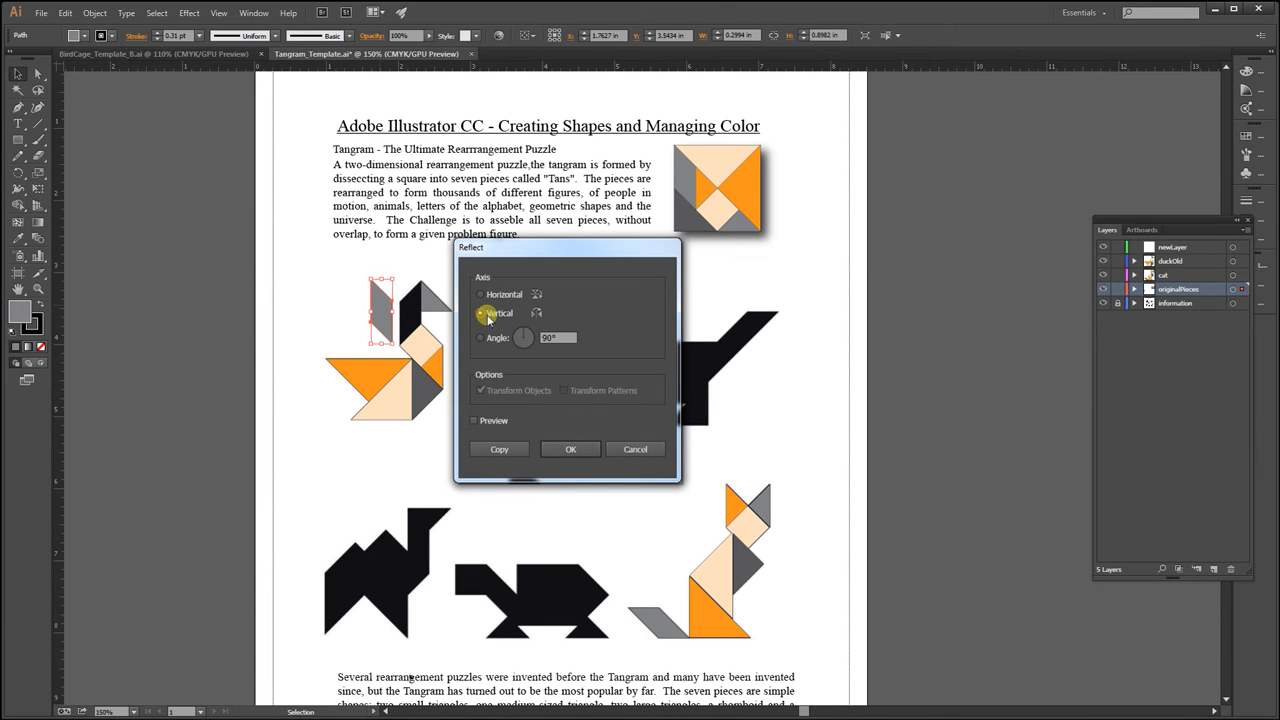
left_click(483, 313)
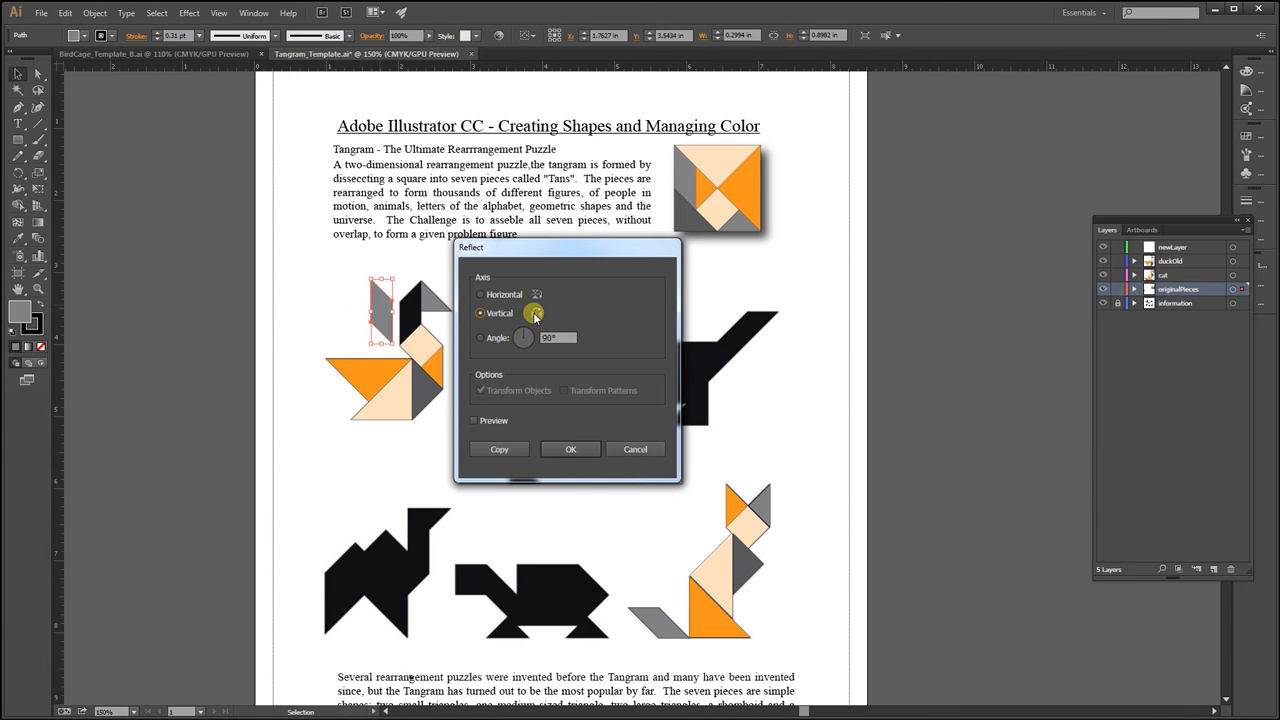
mouse_move(370, 305)
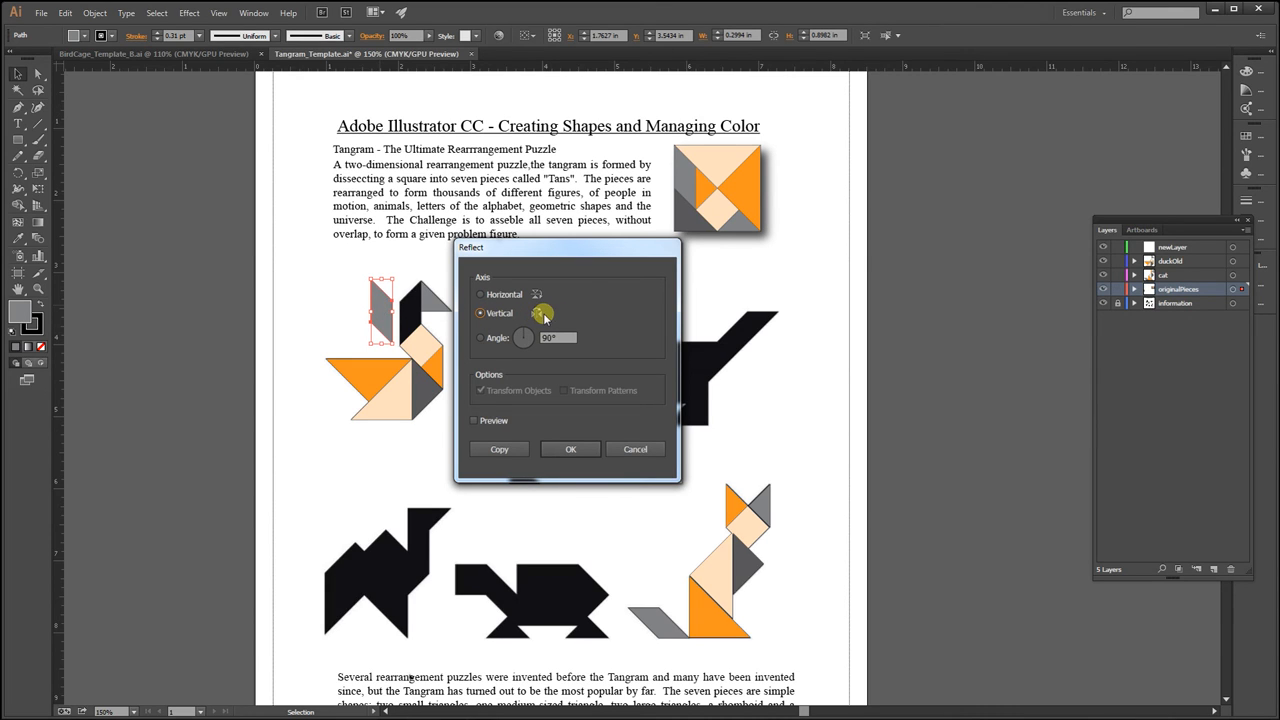
left_click(570, 449)
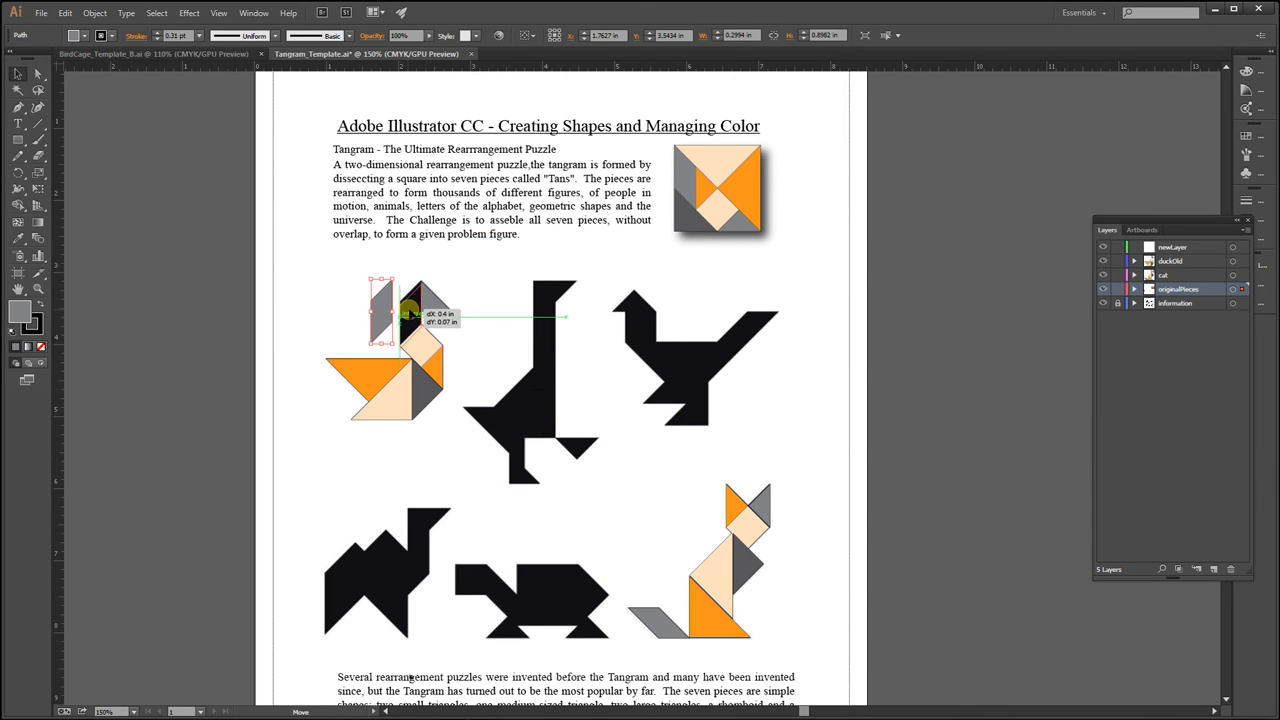
left_click_drag(410, 315, 560, 340)
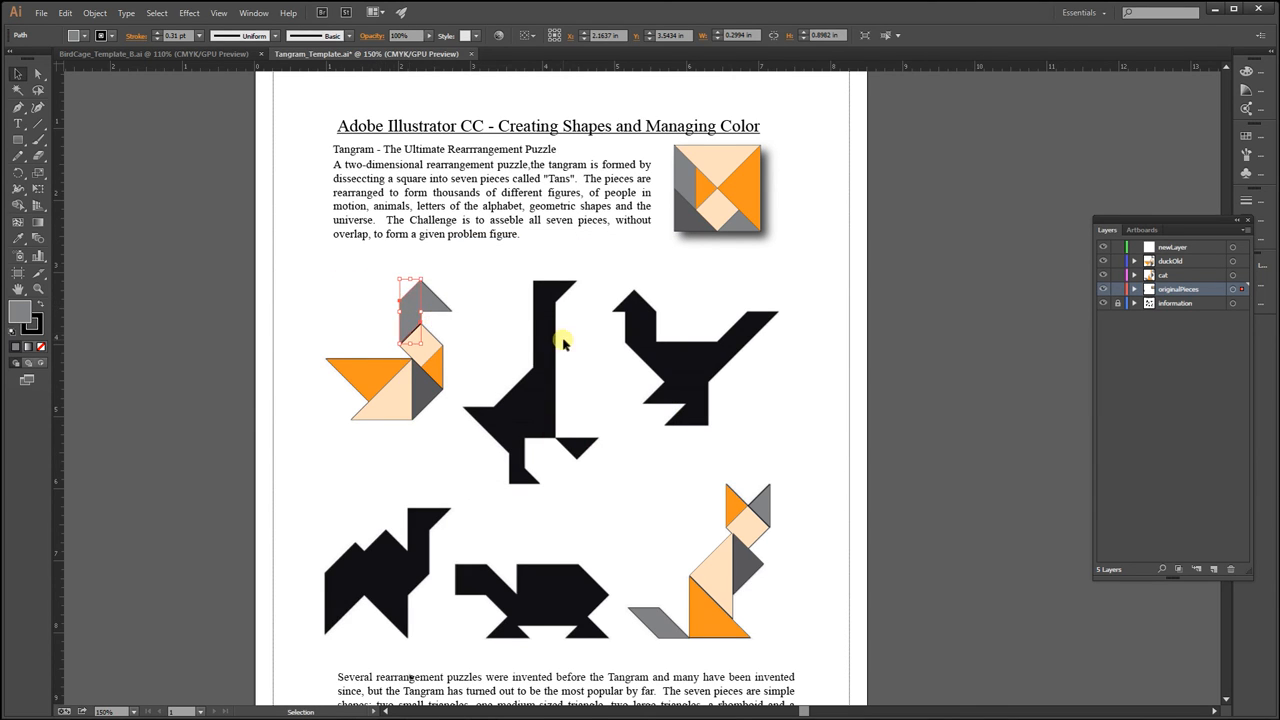